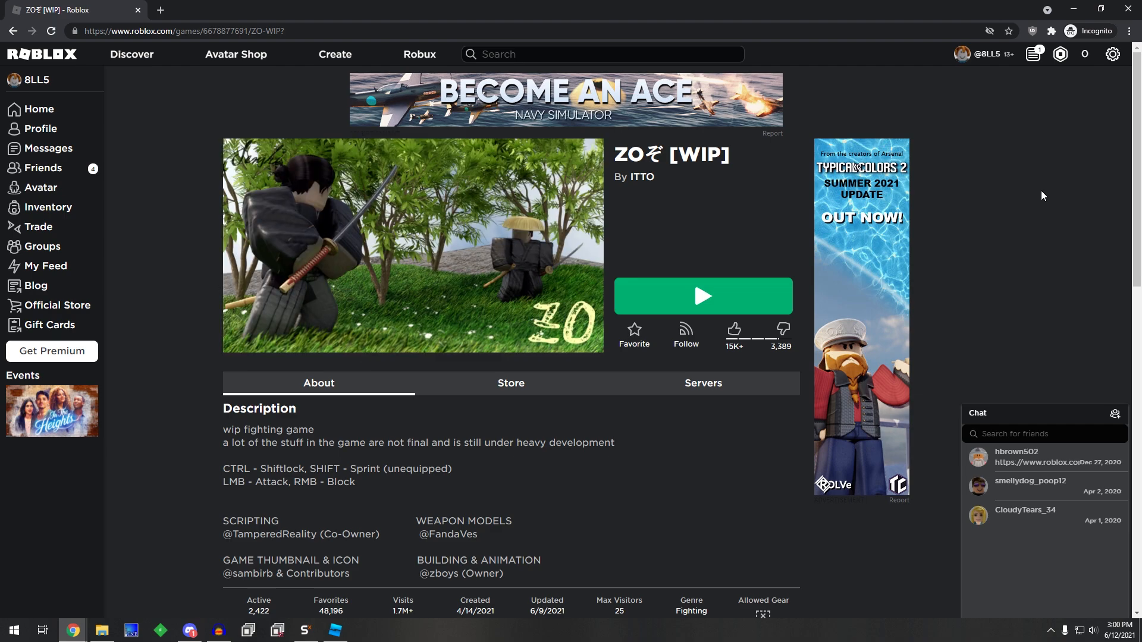
{"action": "mouse_move", "coordinate": [701, 301]}
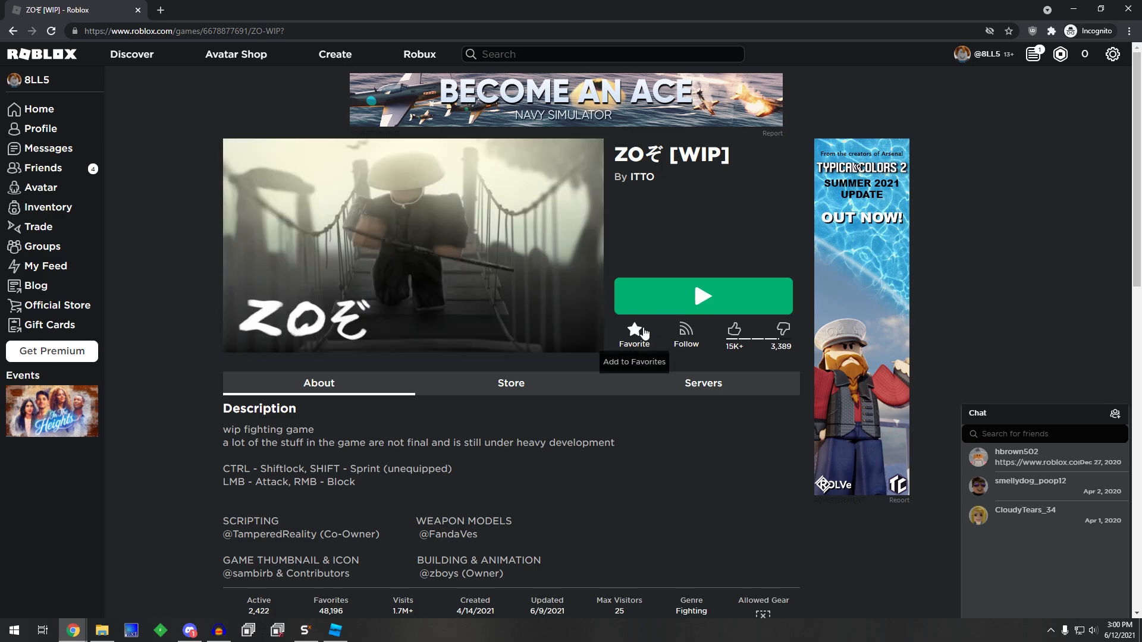
{"action": "mouse_move", "coordinate": [299, 581]}
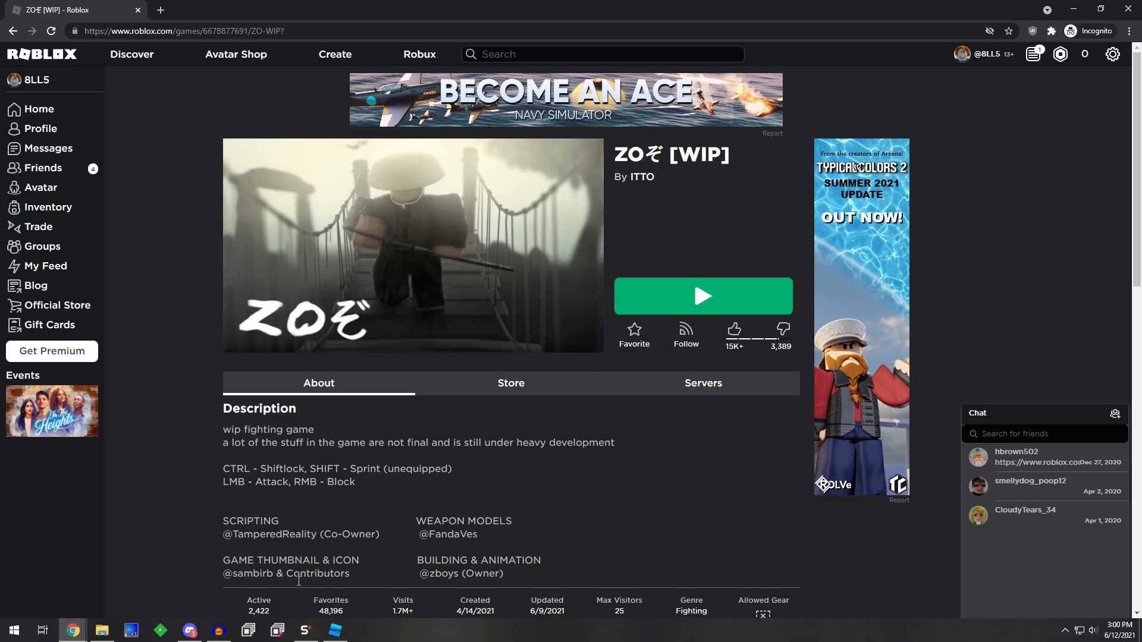
Clear the sample script from Synapse X, then close Script Hub and minimize the executor
{"action": "left_click", "coordinate": [305, 630]}
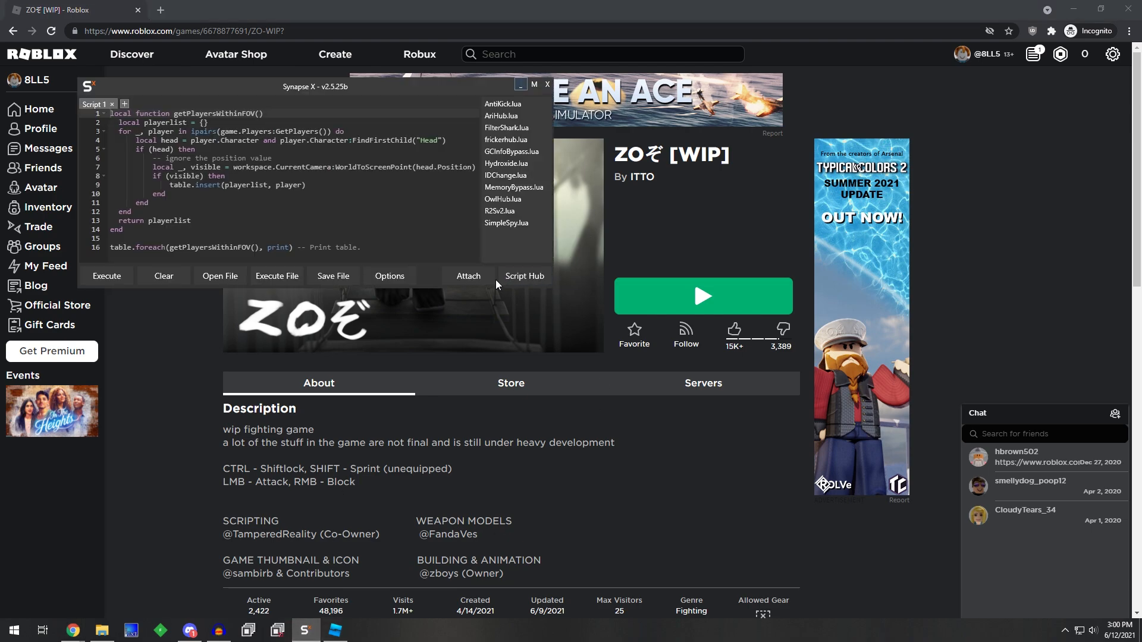
{"action": "left_click", "coordinate": [163, 276]}
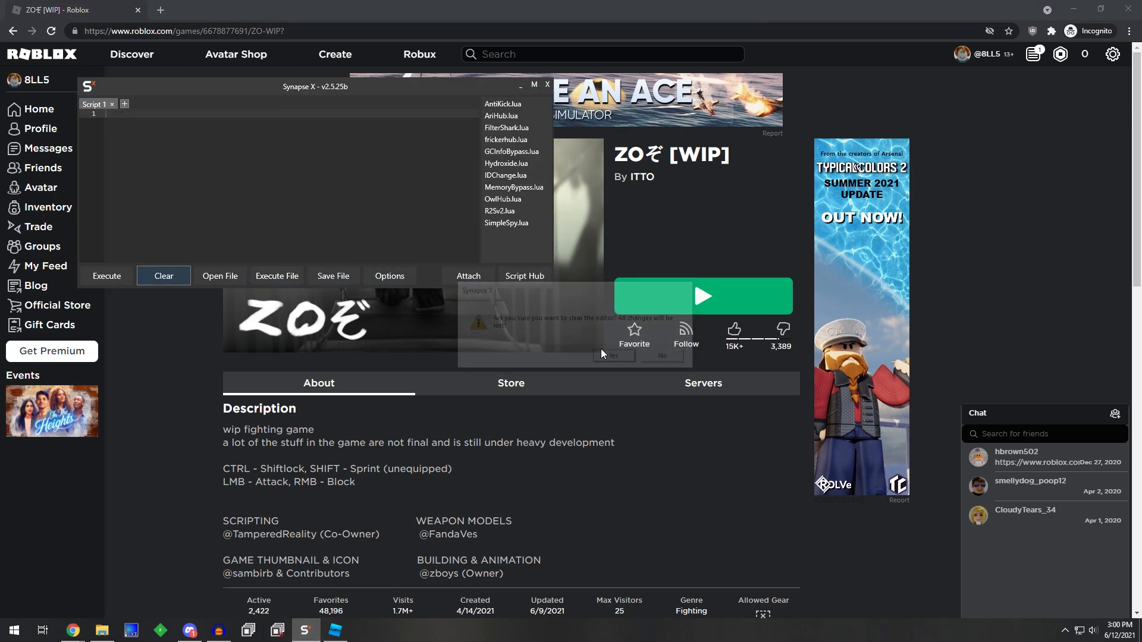
{"action": "left_click", "coordinate": [523, 276]}
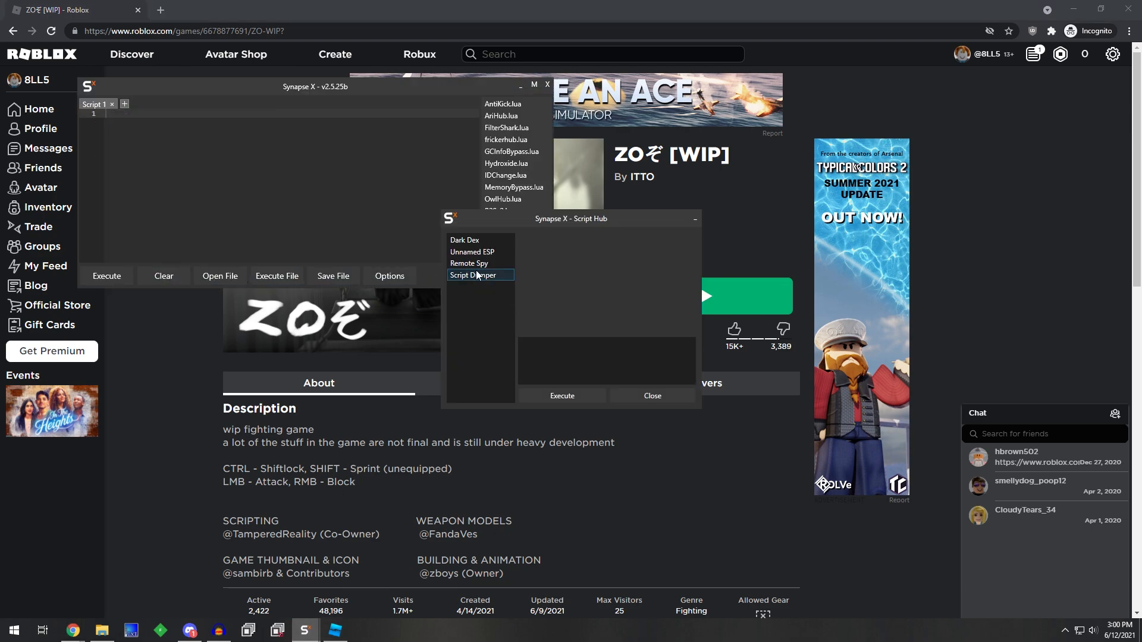
{"action": "left_click", "coordinate": [650, 396]}
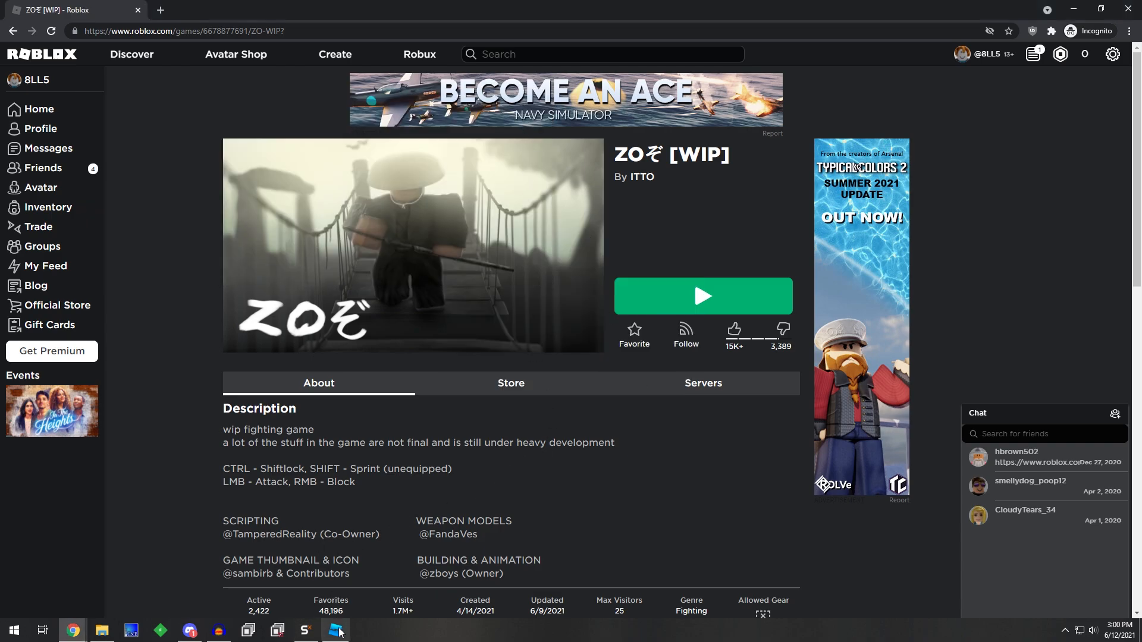
Switch to the ZO scripts place and expand Workspace > LocalPlayer in Explorer
{"action": "left_click", "coordinate": [334, 630]}
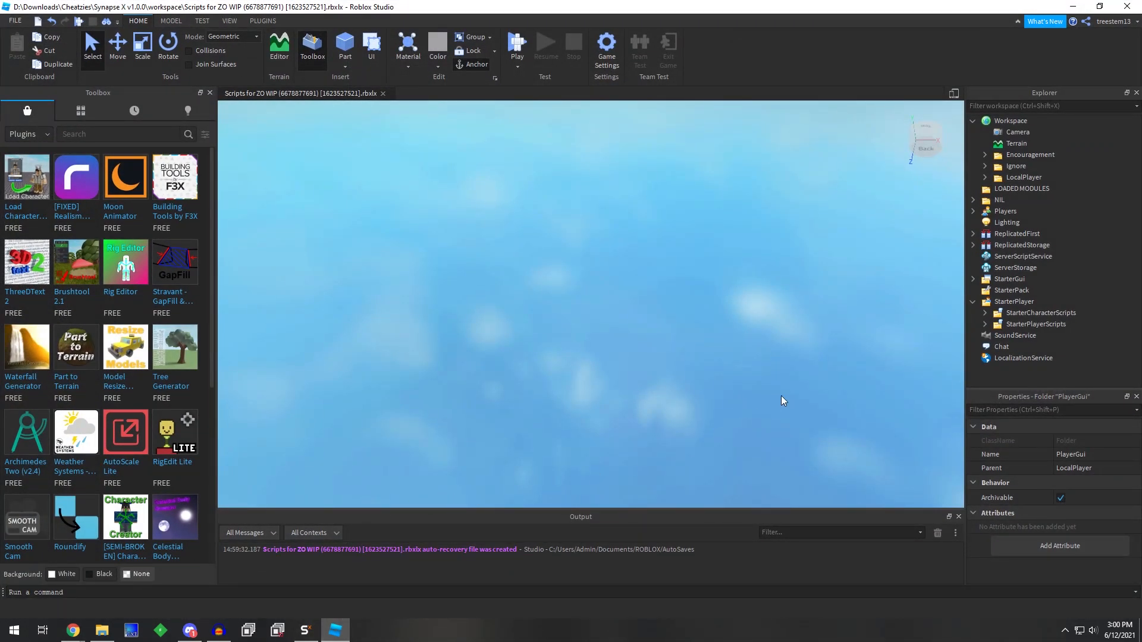
{"action": "mouse_move", "coordinate": [973, 210]}
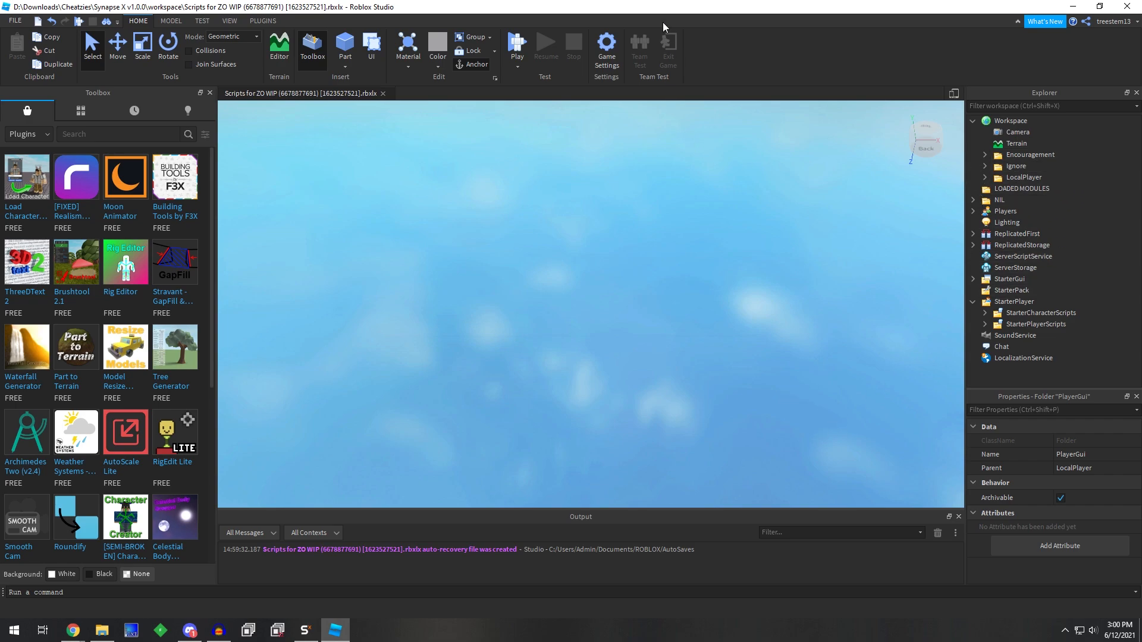
{"action": "mouse_move", "coordinate": [947, 211]}
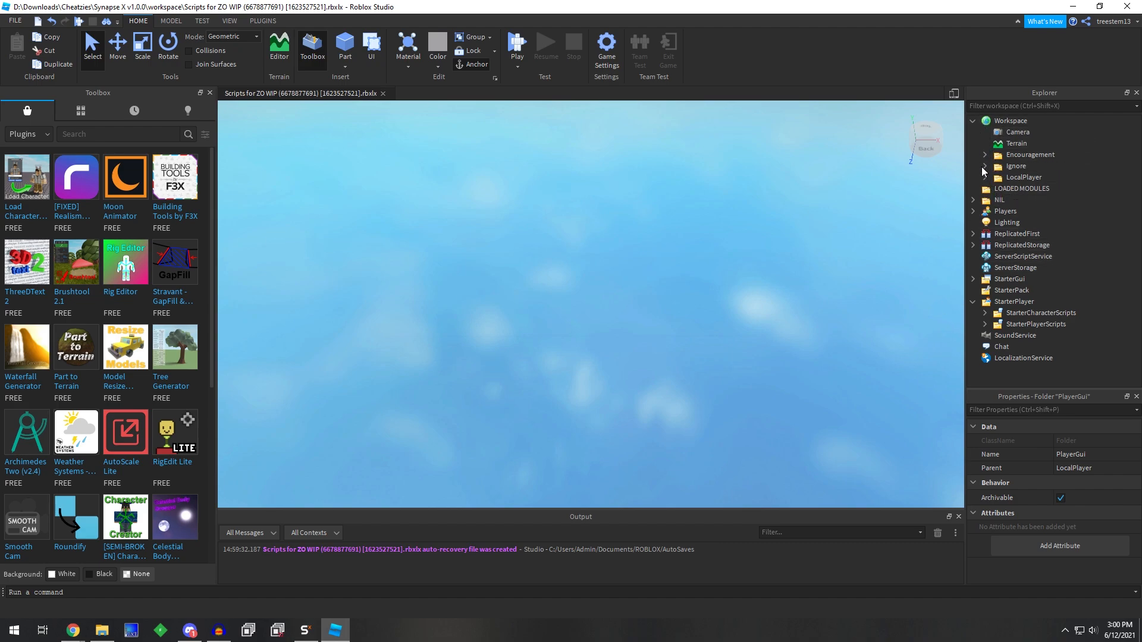
{"action": "left_click", "coordinate": [1024, 177]}
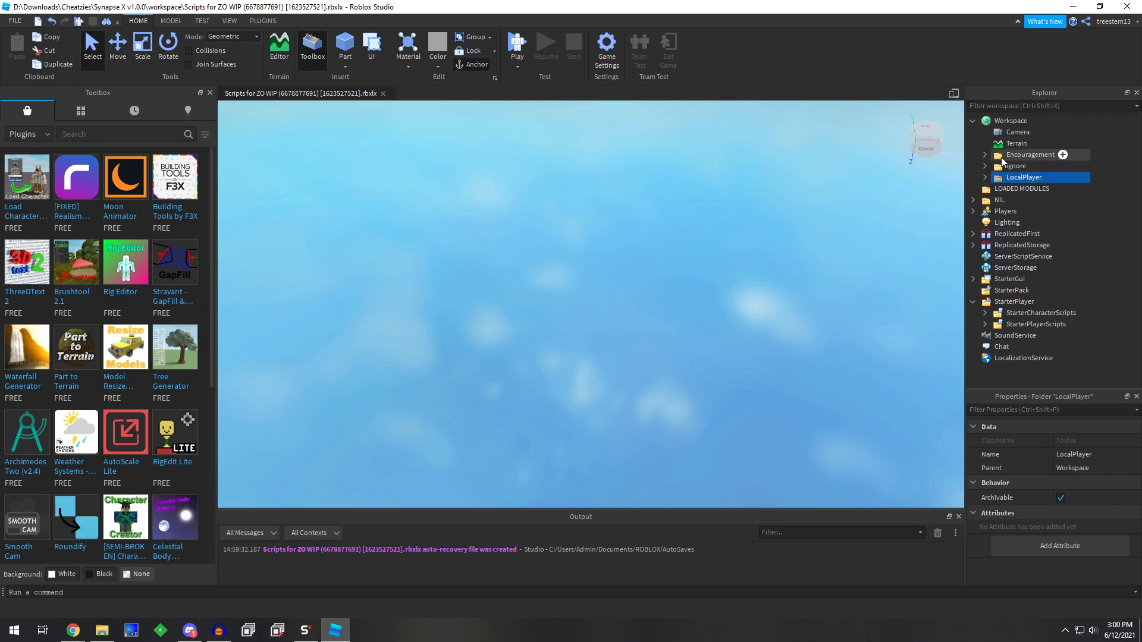
{"action": "left_click", "coordinate": [985, 177]}
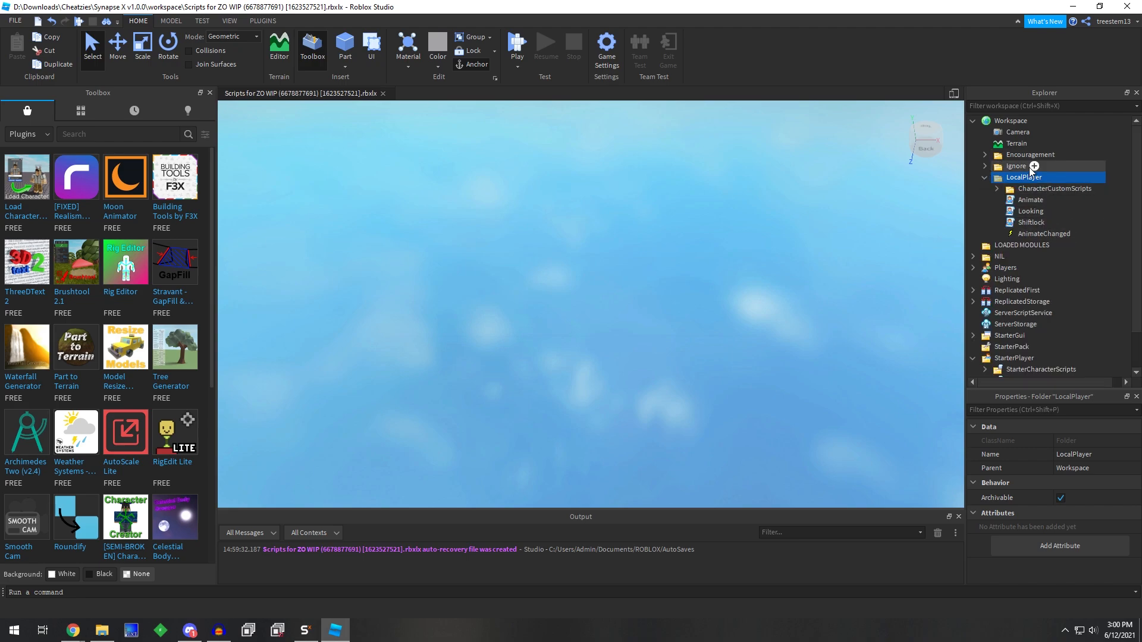
Open the Animate script, read it through to the end, and close it
{"action": "double_click", "coordinate": [1029, 200]}
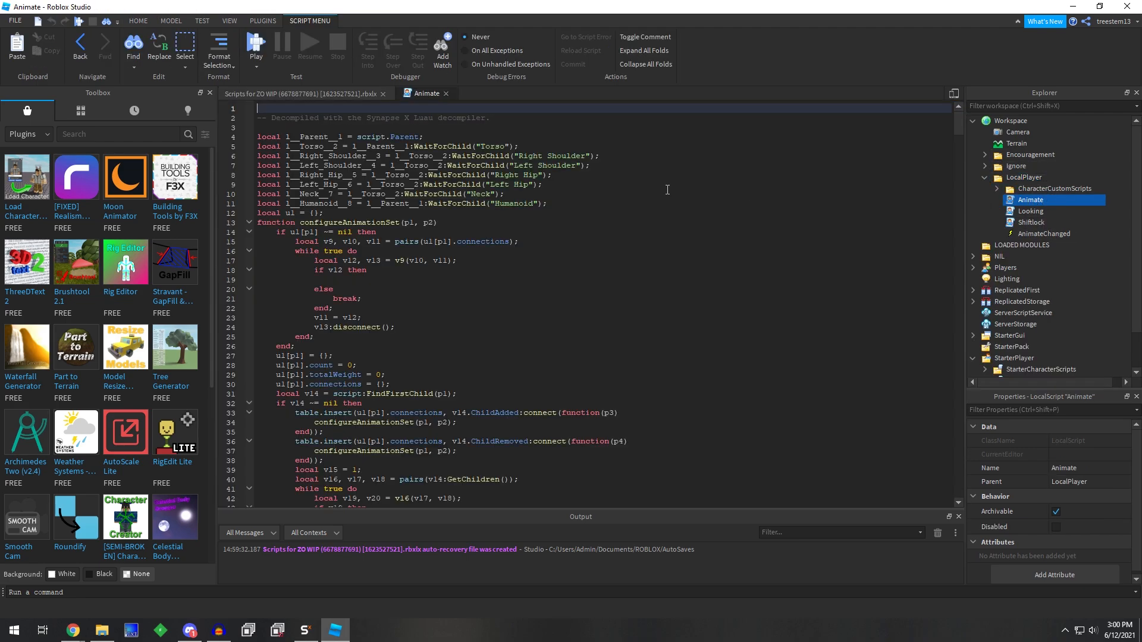
{"action": "scroll", "scroll_direction": "down", "scroll_amount": 3}
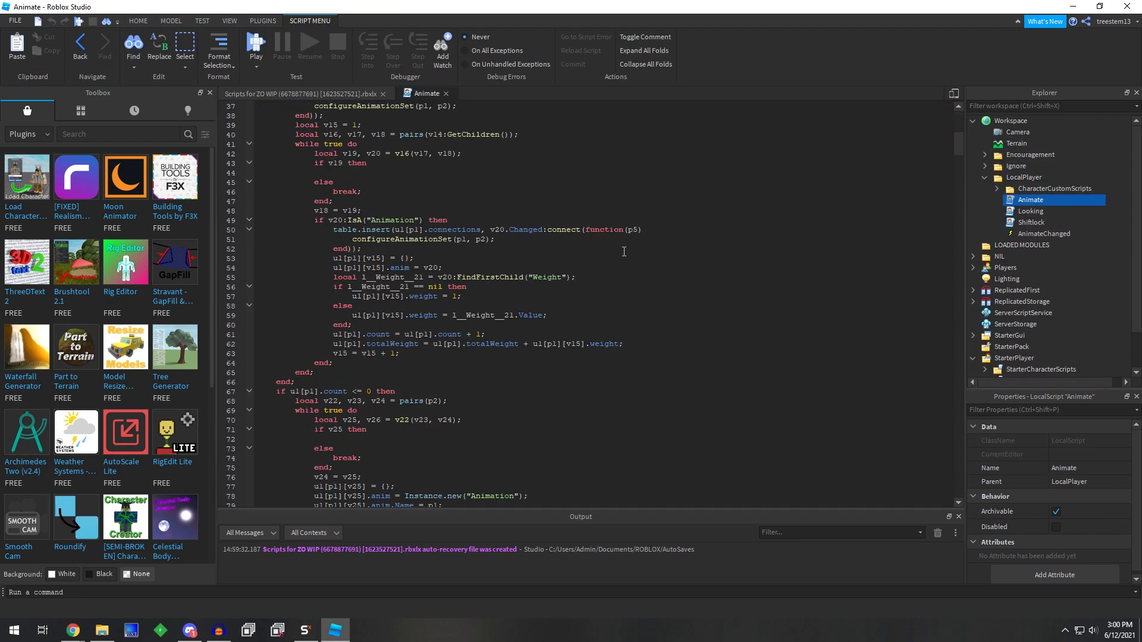
{"action": "scroll", "scroll_direction": "down", "scroll_amount": 3}
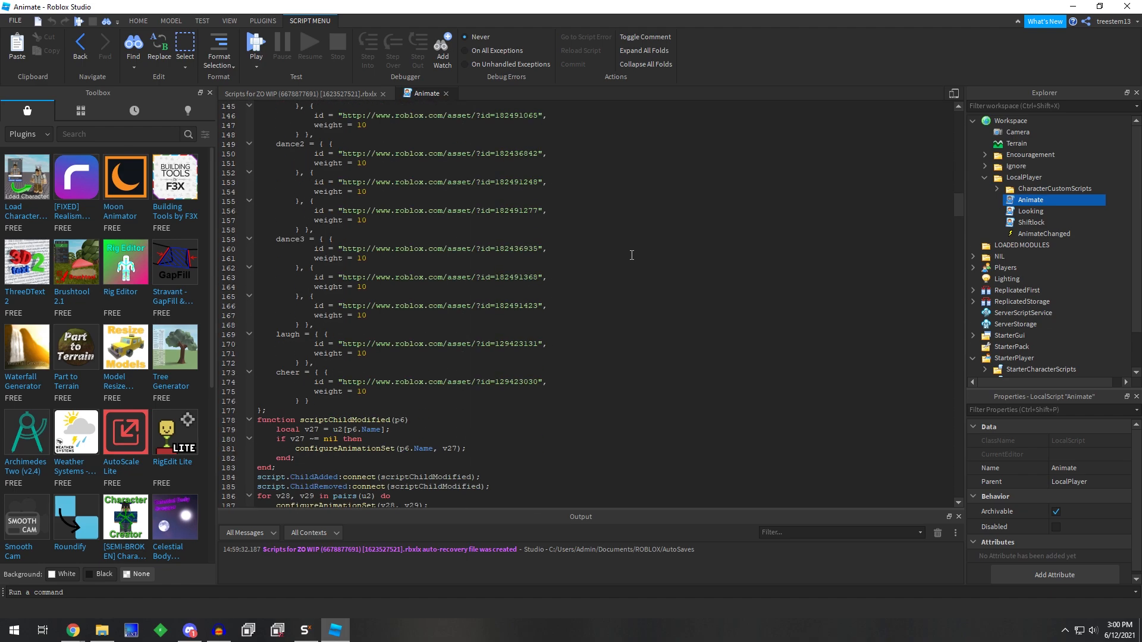
{"action": "scroll", "scroll_direction": "down", "scroll_amount": 3}
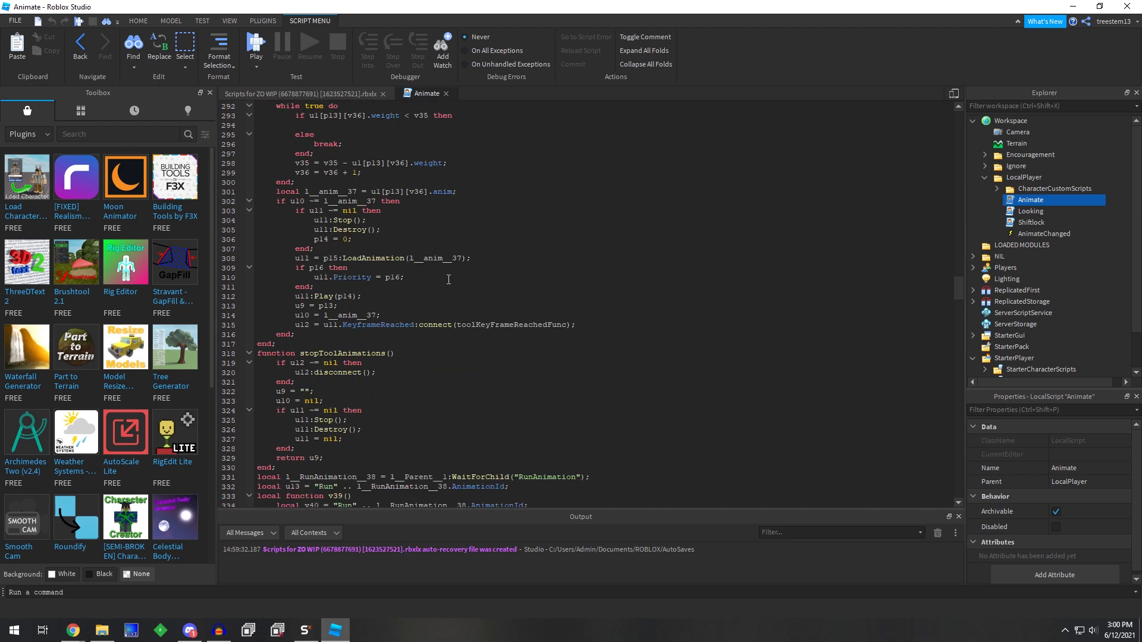
{"action": "scroll", "scroll_direction": "down", "scroll_amount": 3}
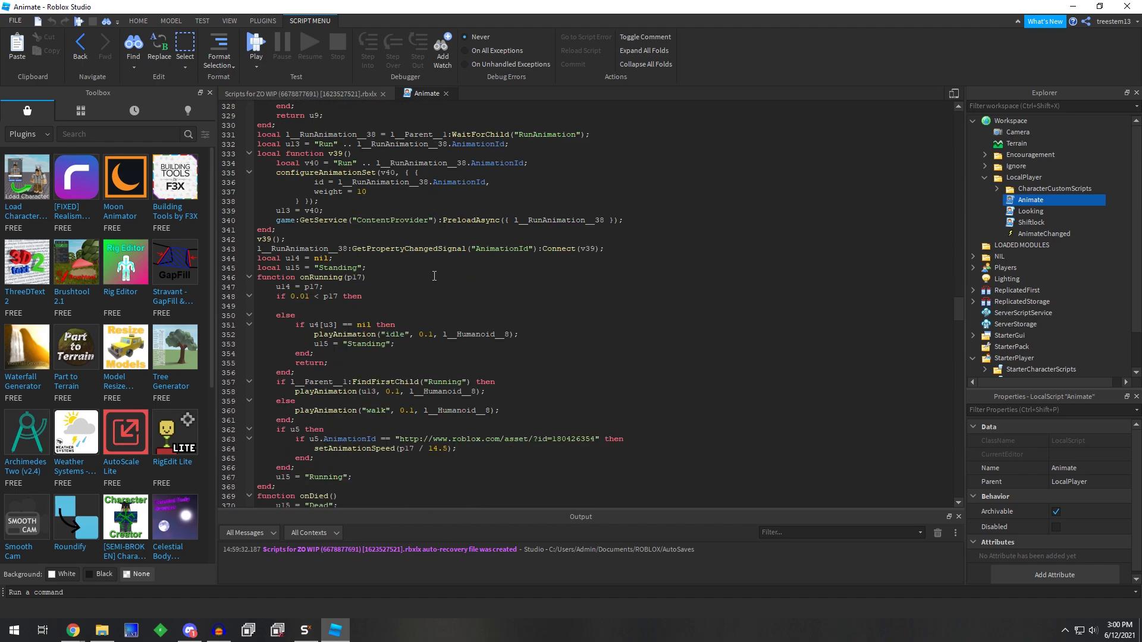
{"action": "scroll", "scroll_direction": "down", "scroll_amount": 3}
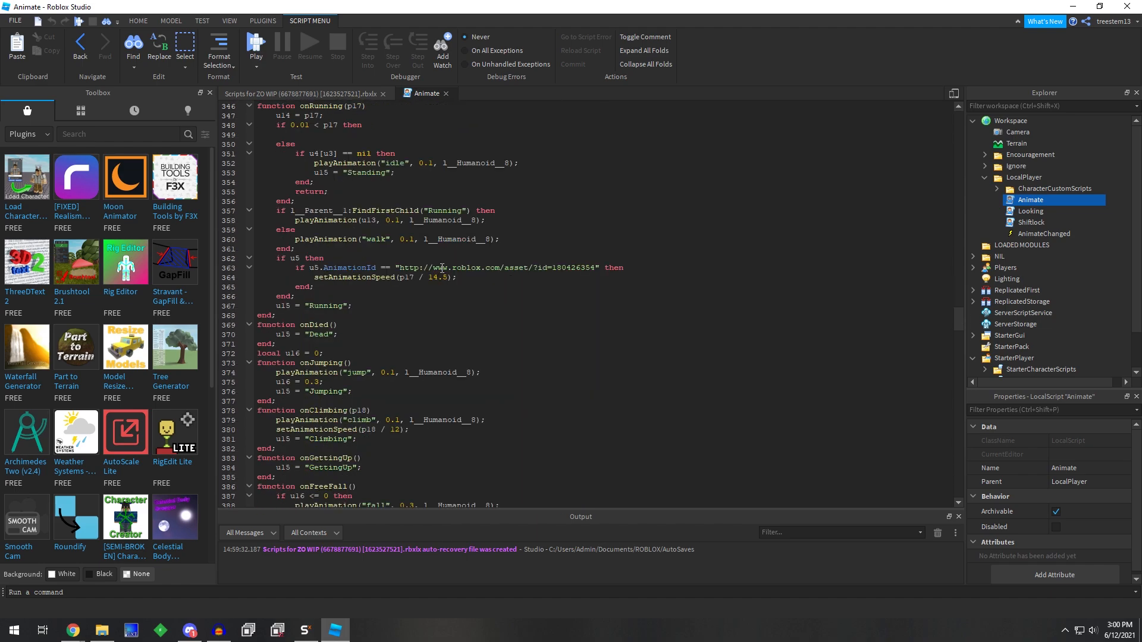
{"action": "scroll", "scroll_direction": "down", "scroll_amount": 3}
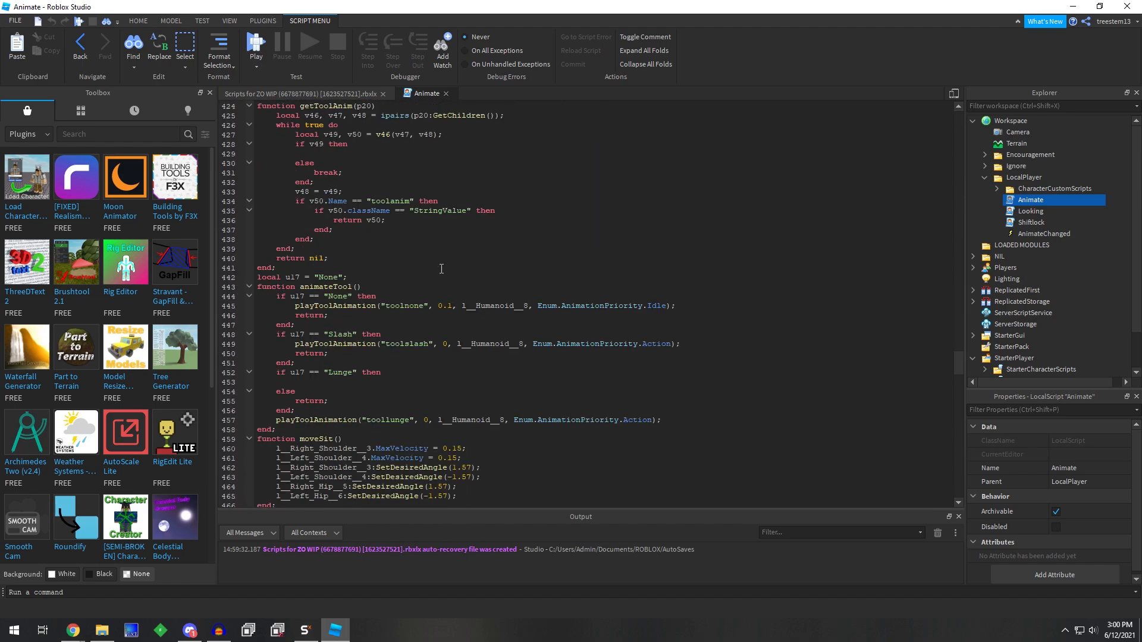
{"action": "scroll", "scroll_direction": "down", "scroll_amount": 3}
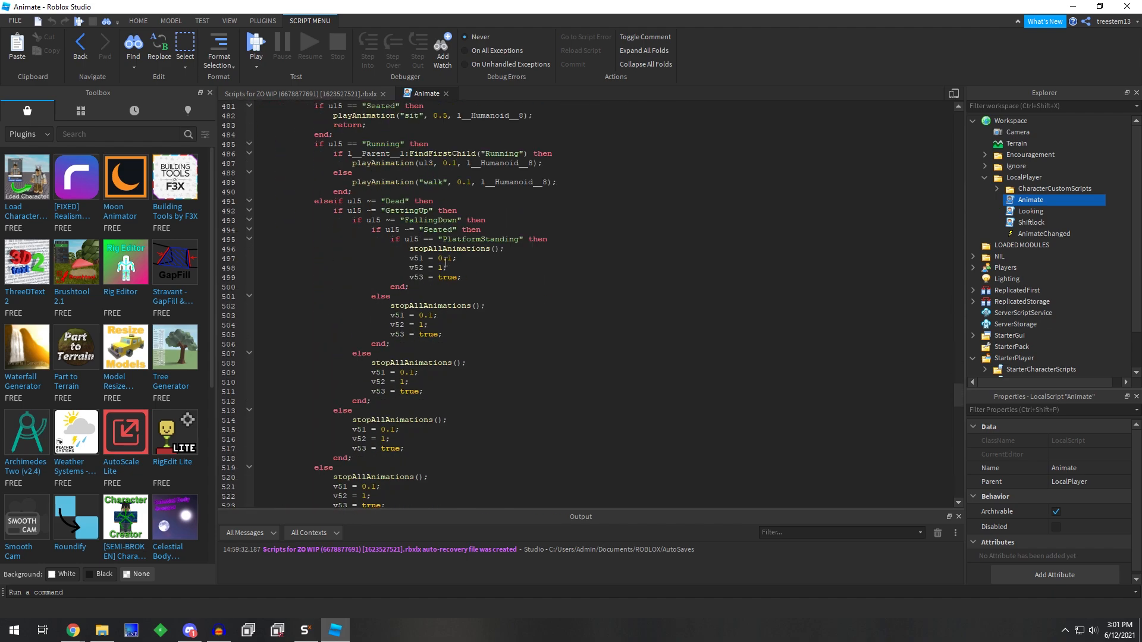
{"action": "scroll", "scroll_direction": "down", "scroll_amount": 3}
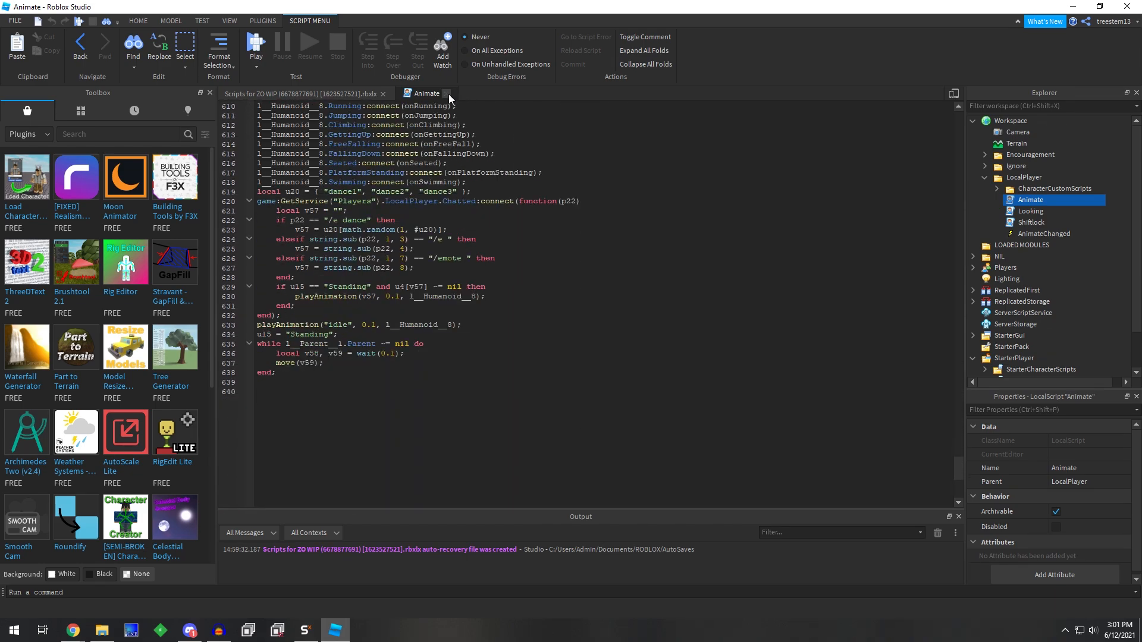
{"action": "left_click", "coordinate": [1032, 211]}
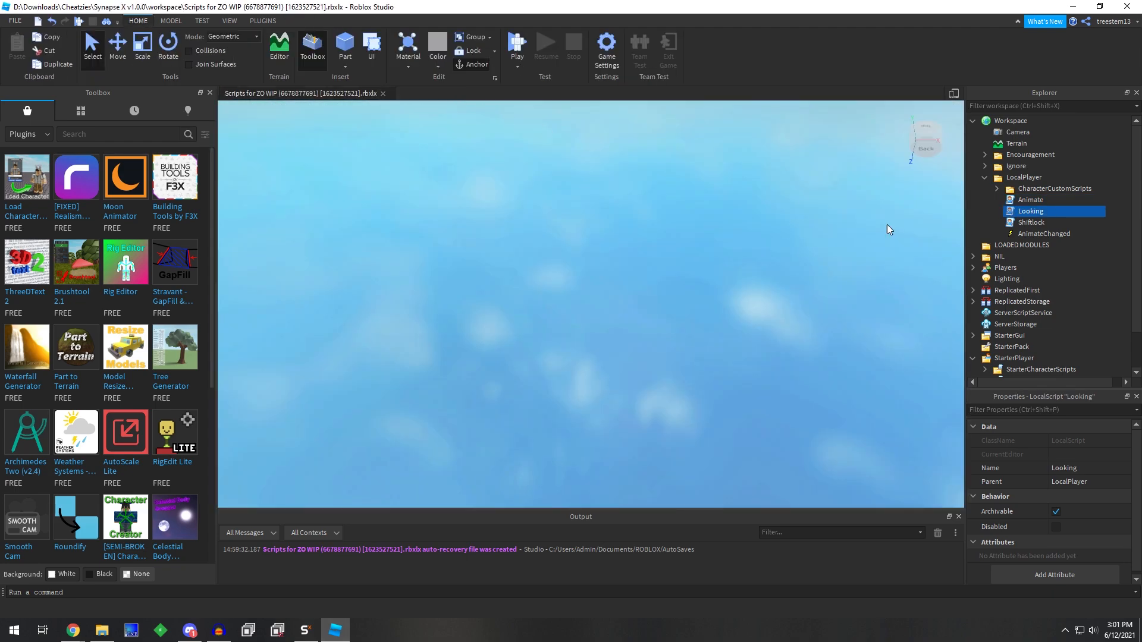
Open the Shiftlock script and highlight the PlatformStand and other watched properties
{"action": "double_click", "coordinate": [1032, 222]}
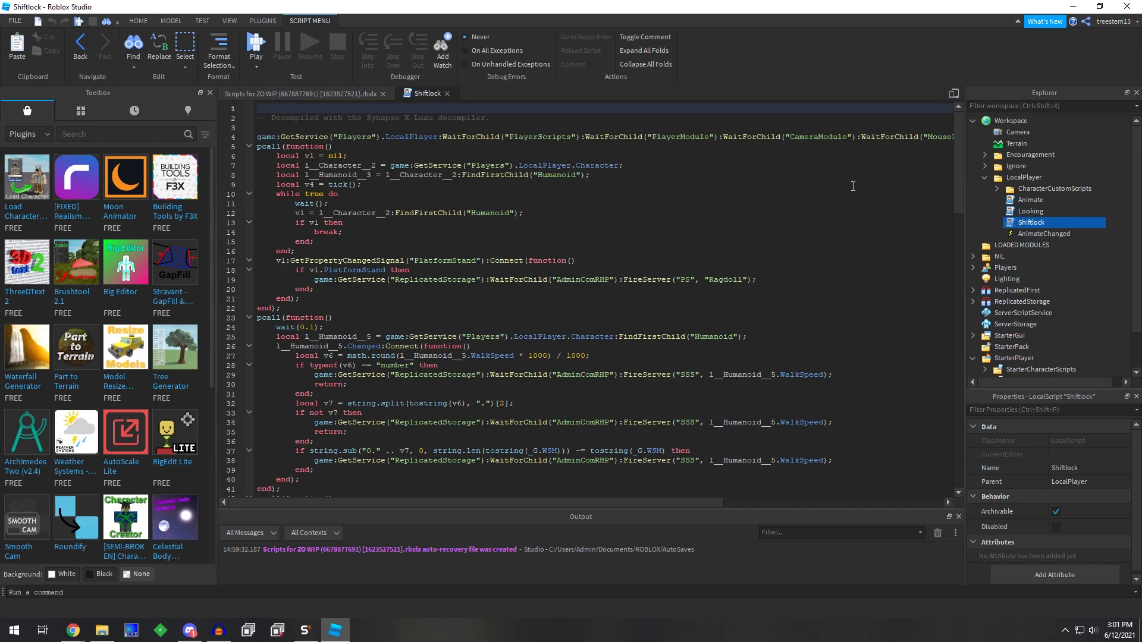
{"action": "mouse_move", "coordinate": [821, 151]}
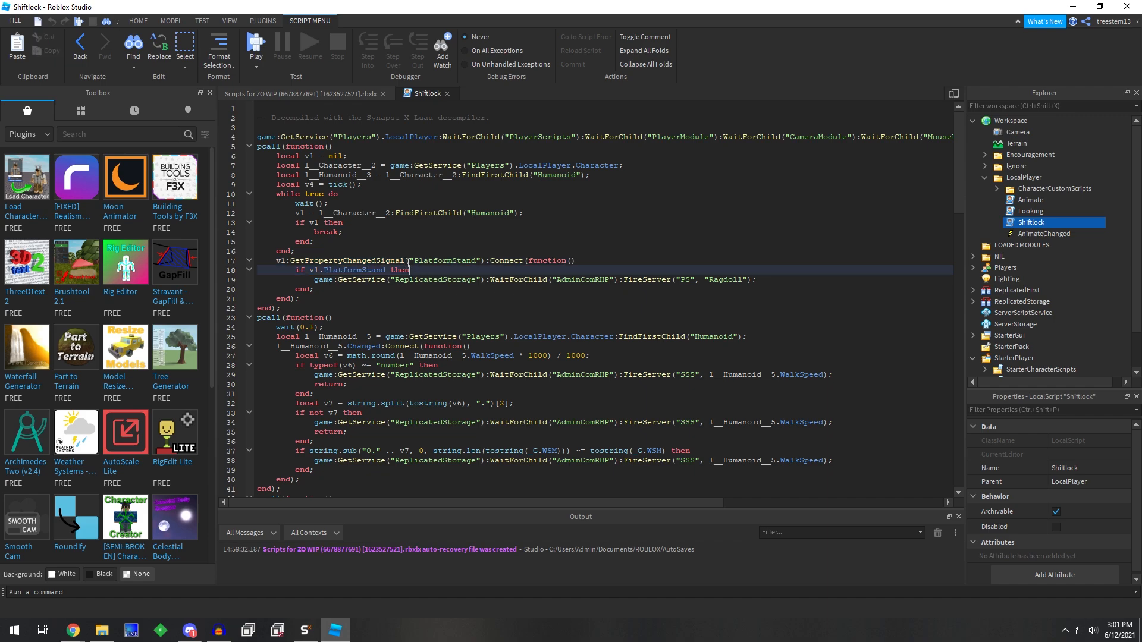
{"action": "double_click", "coordinate": [354, 270]}
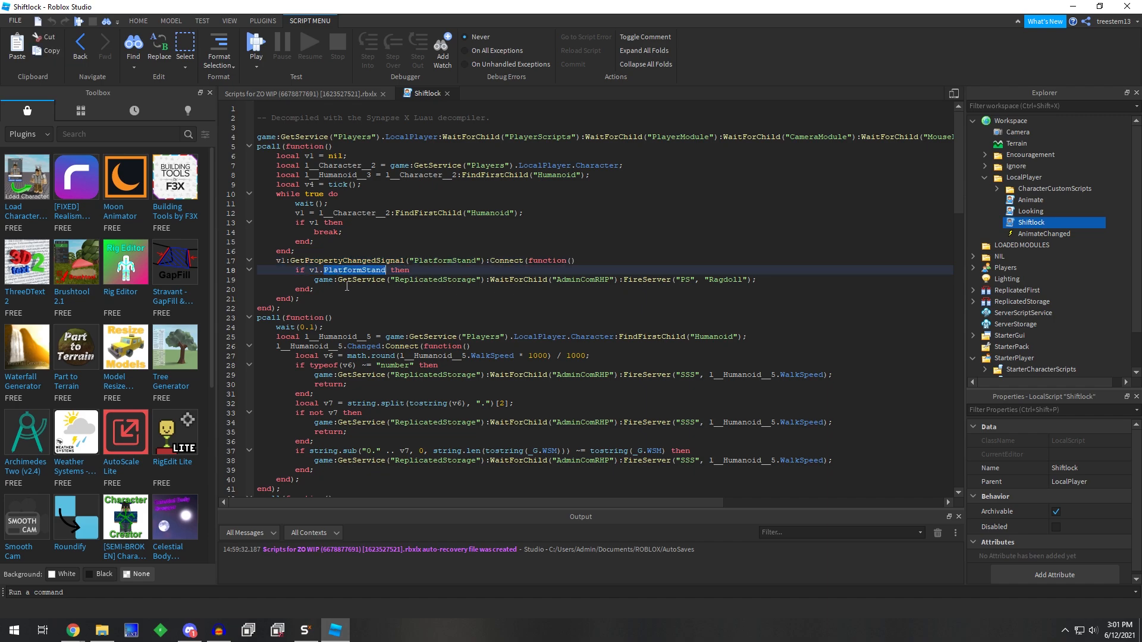
{"action": "double_click", "coordinate": [726, 279]}
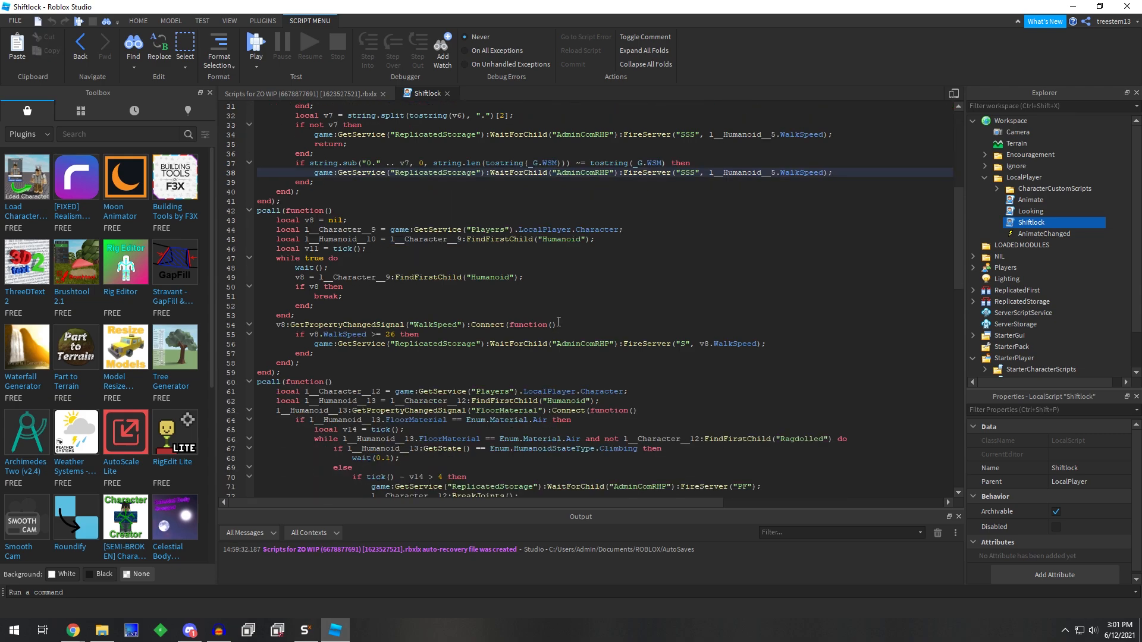
{"action": "double_click", "coordinate": [346, 324]}
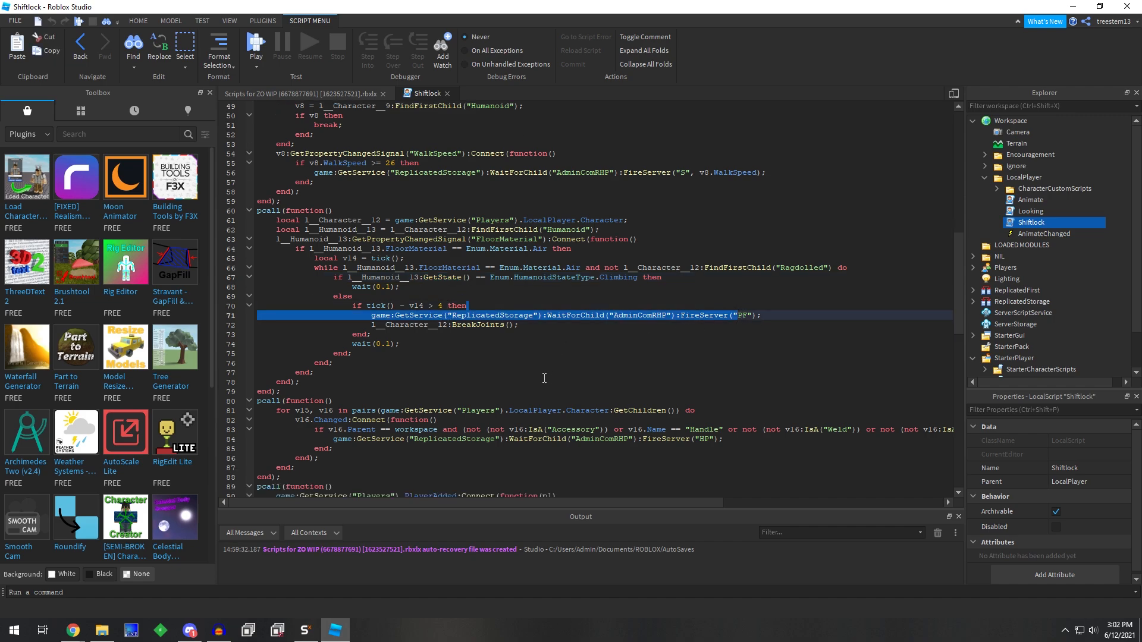
{"action": "scroll", "scroll_direction": "down", "scroll_amount": 3}
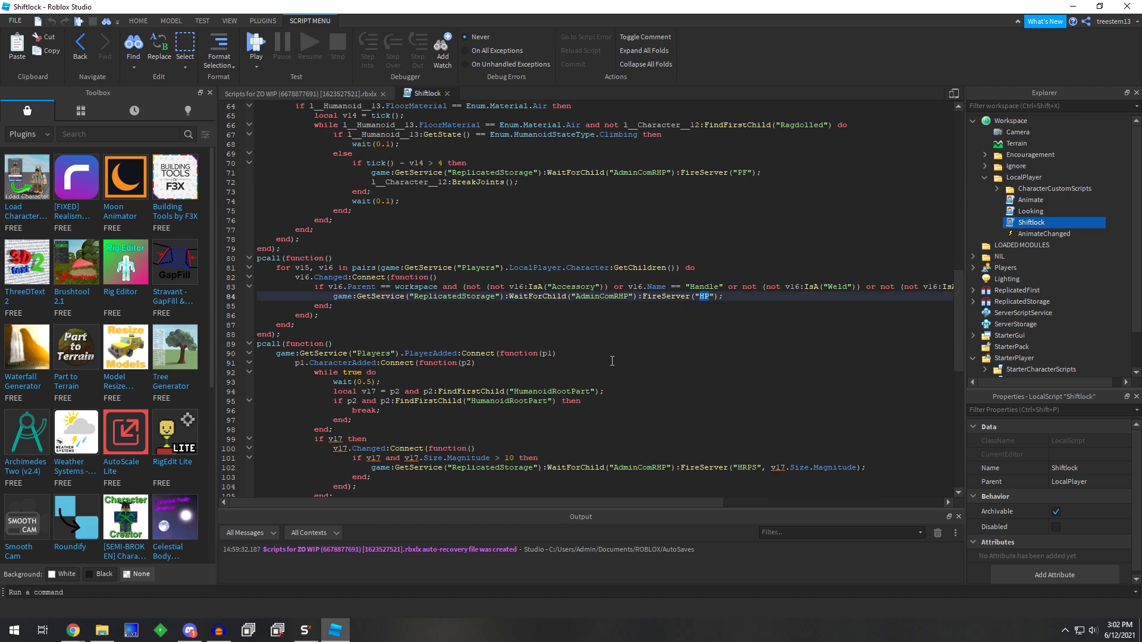
{"action": "scroll", "scroll_direction": "down", "scroll_amount": 3}
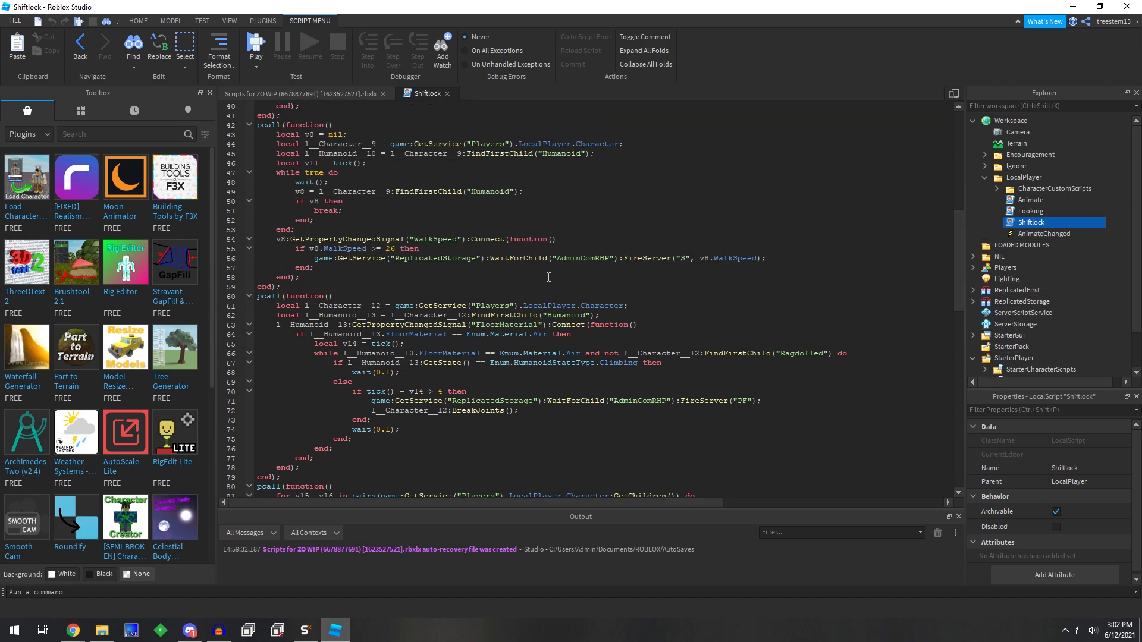
{"action": "mouse_move", "coordinate": [643, 286]}
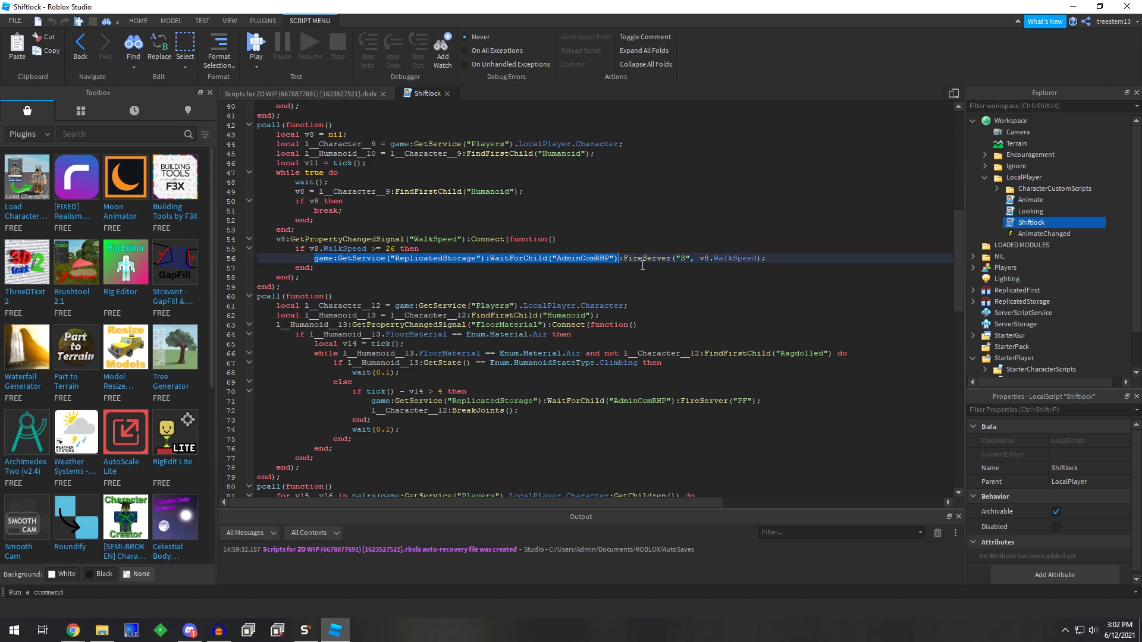
{"action": "left_click", "coordinate": [983, 166]}
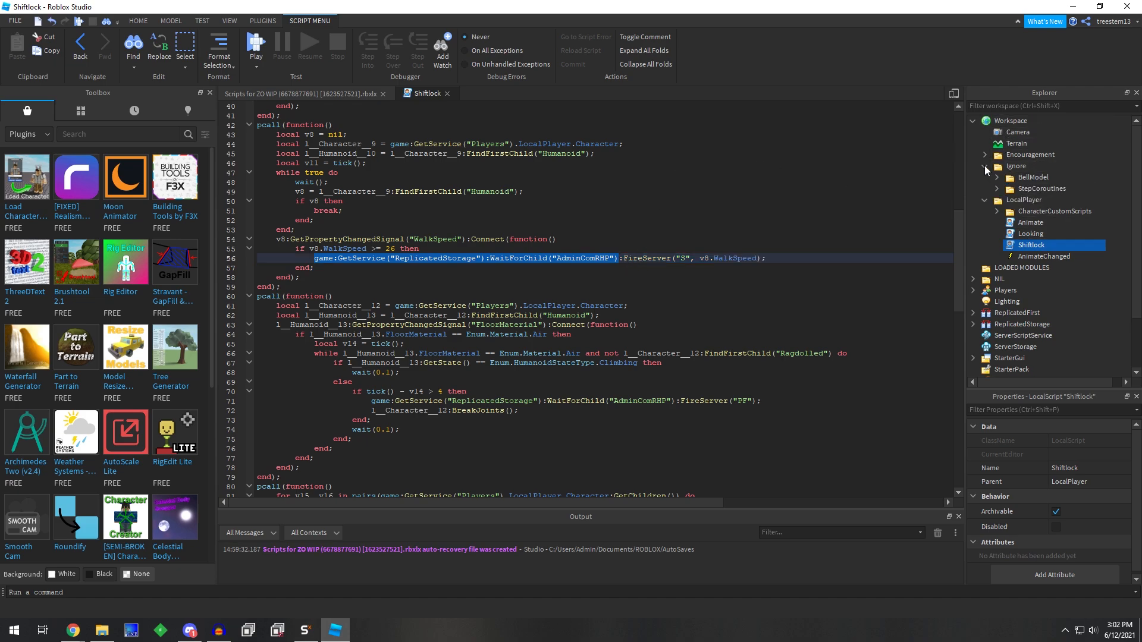
{"action": "left_click", "coordinate": [975, 166]}
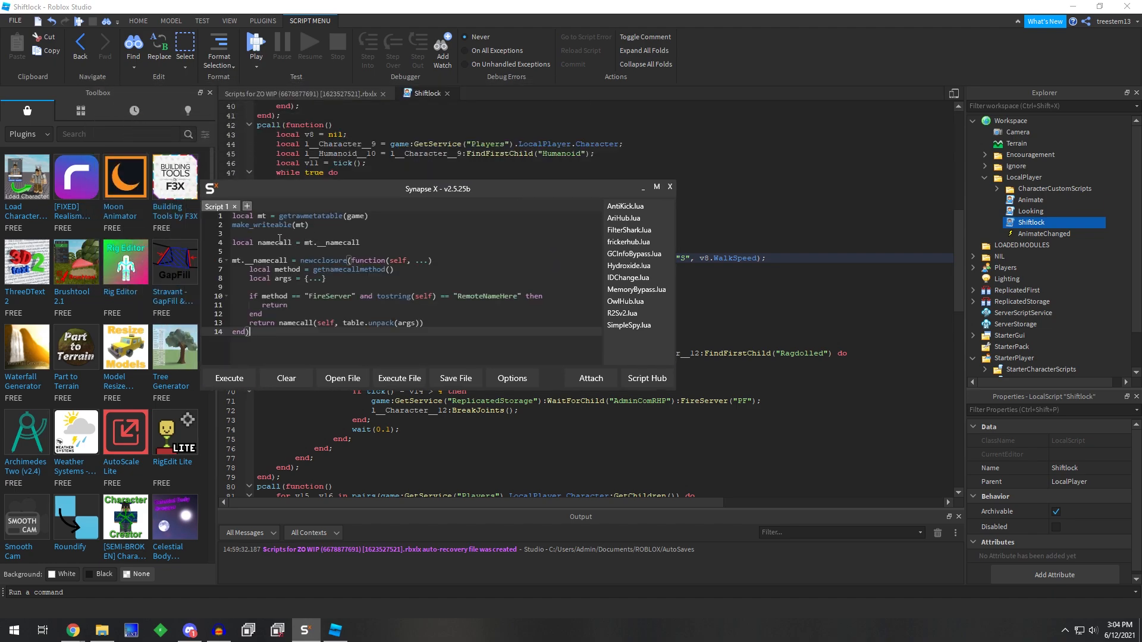
{"action": "mouse_move", "coordinate": [374, 239]}
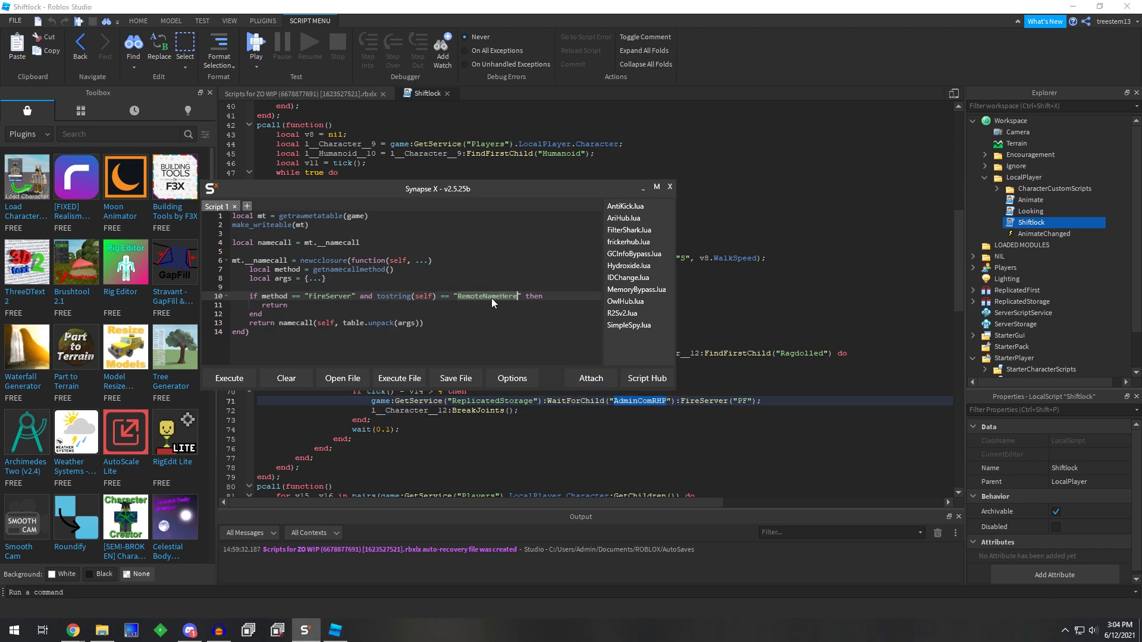
Replace the placeholder remote name with 'AdminComRHP' and find that remote in ReplicatedStorage
{"action": "type", "text": "AdminComRHP"}
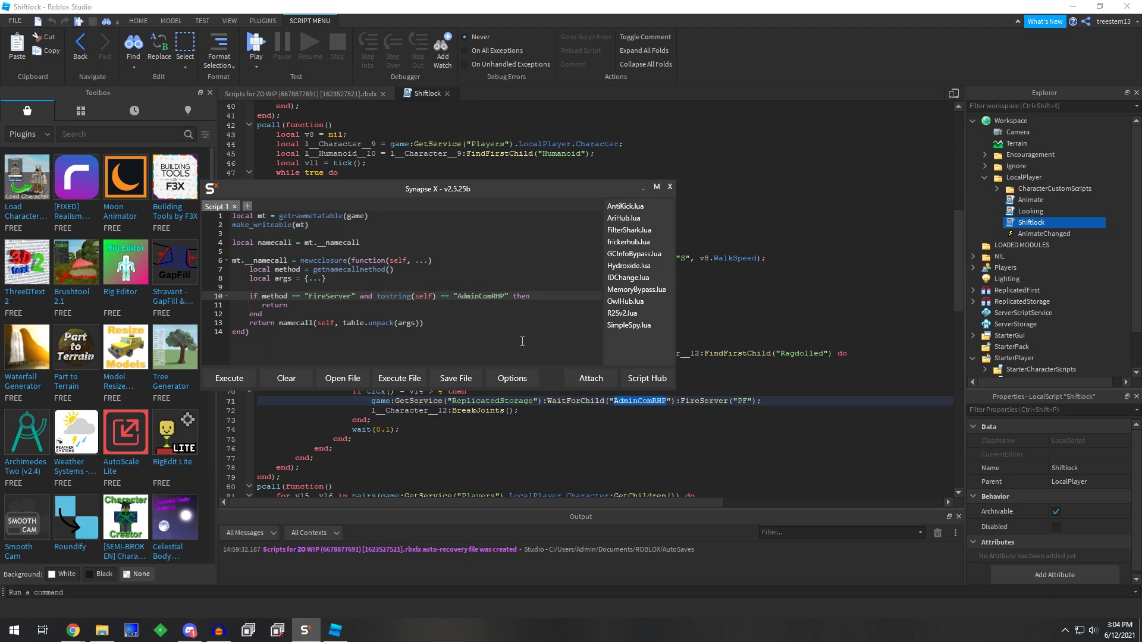
{"action": "mouse_move", "coordinate": [705, 416]}
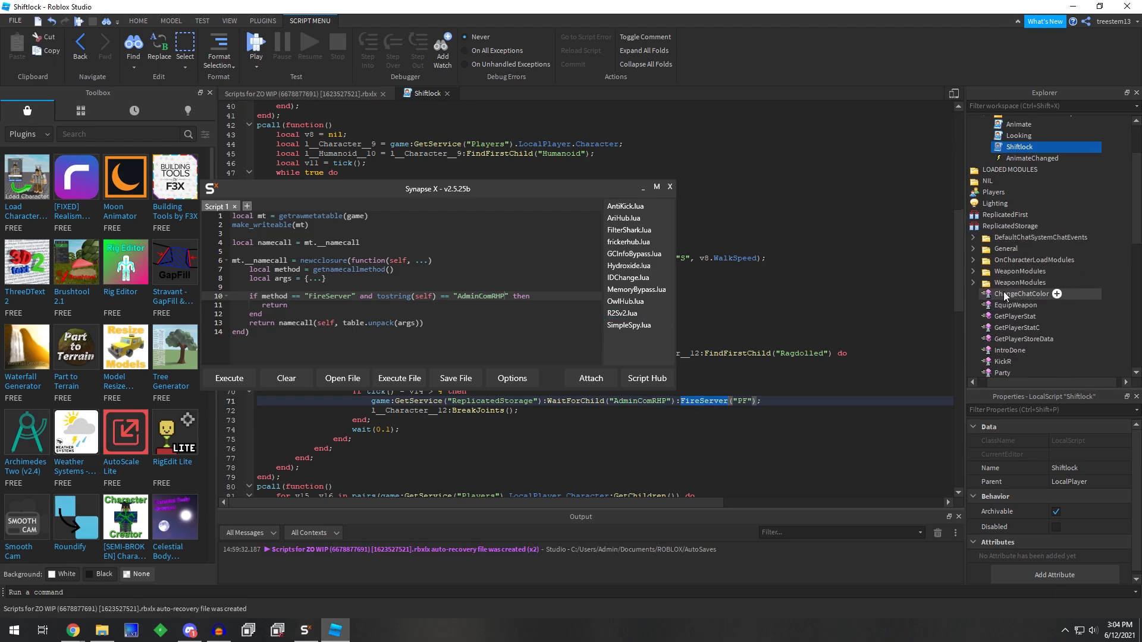
{"action": "left_click", "coordinate": [1031, 292]}
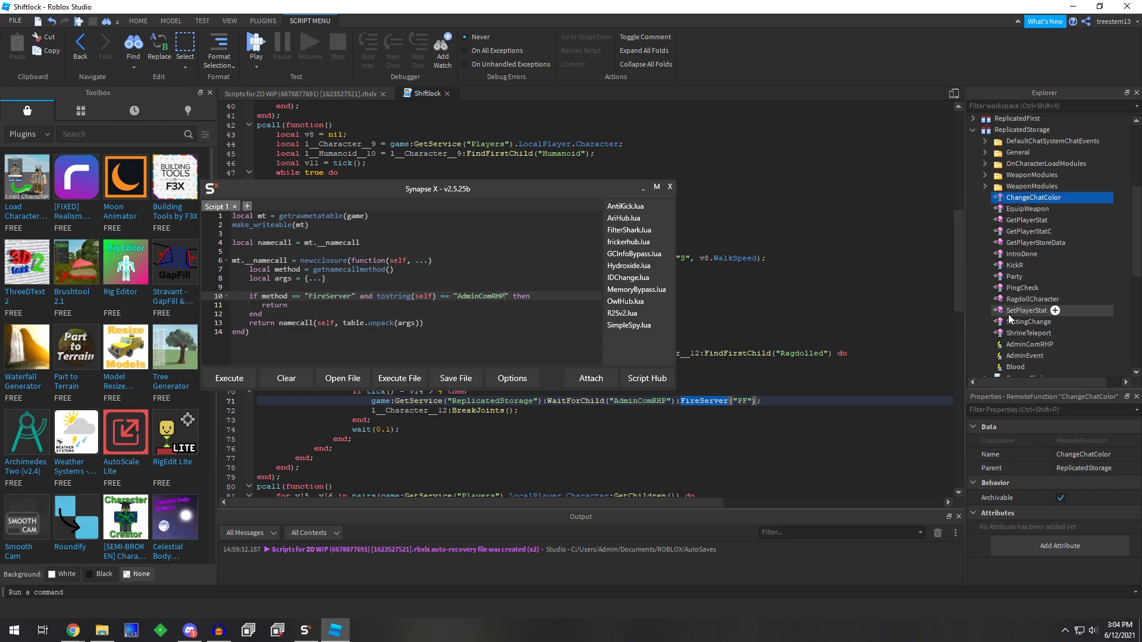
{"action": "left_click", "coordinate": [1028, 312]}
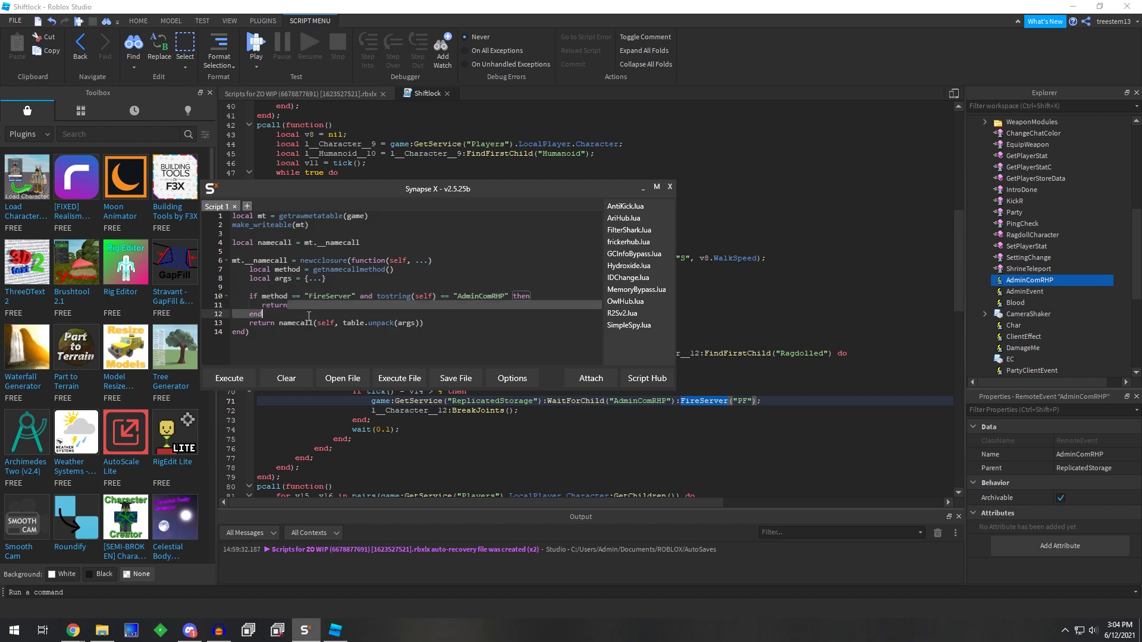
Add an elseif branch that returns on InvokeServer calls to AdminComRHP
{"action": "key", "text": "enter"}
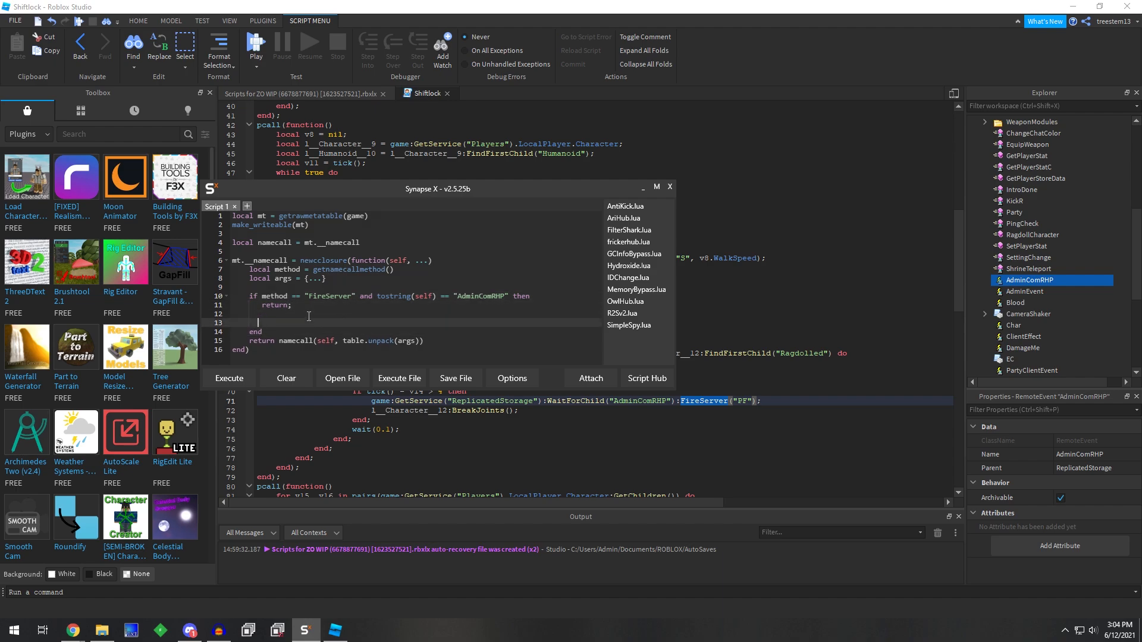
{"action": "type", "text": "ek"}
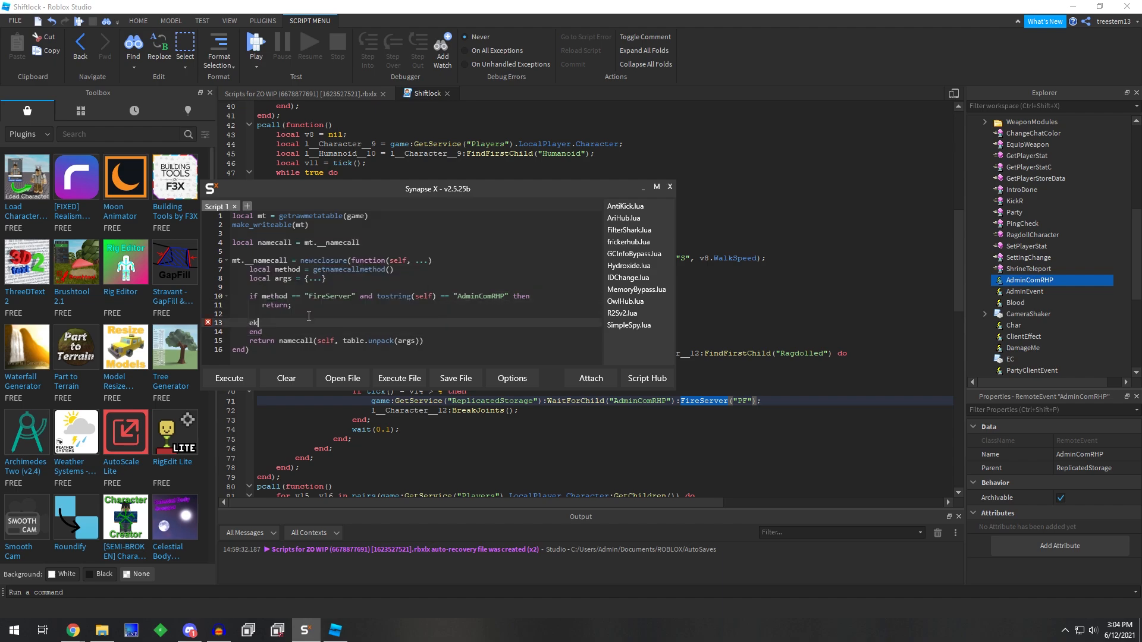
{"action": "type", "text": "elseif"}
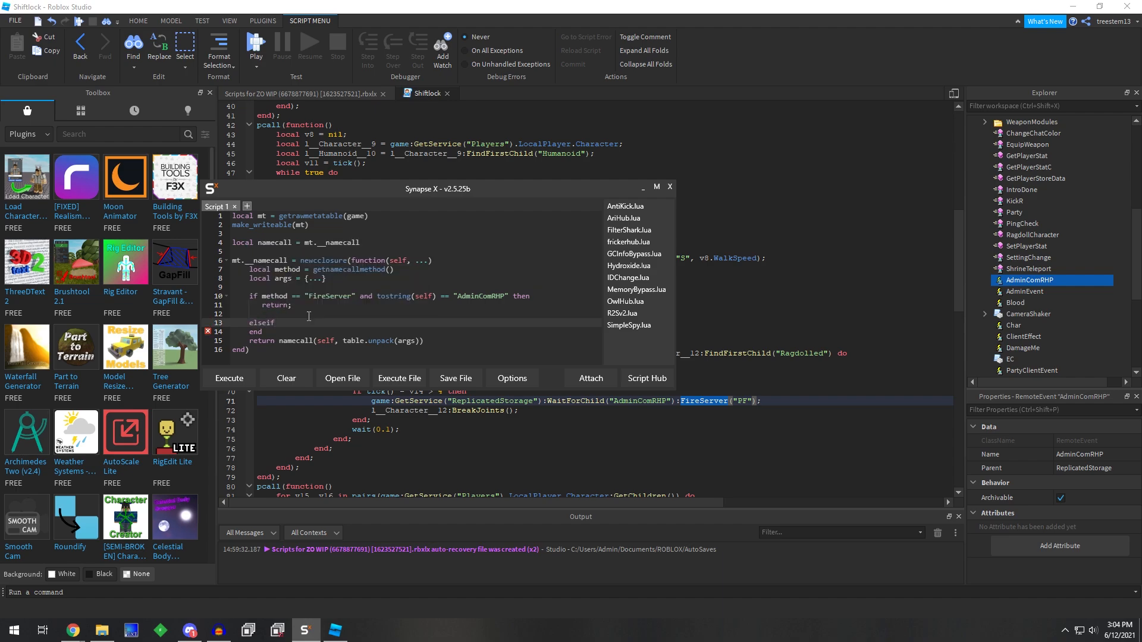
{"action": "type", "text": "method == \"Invoke"}
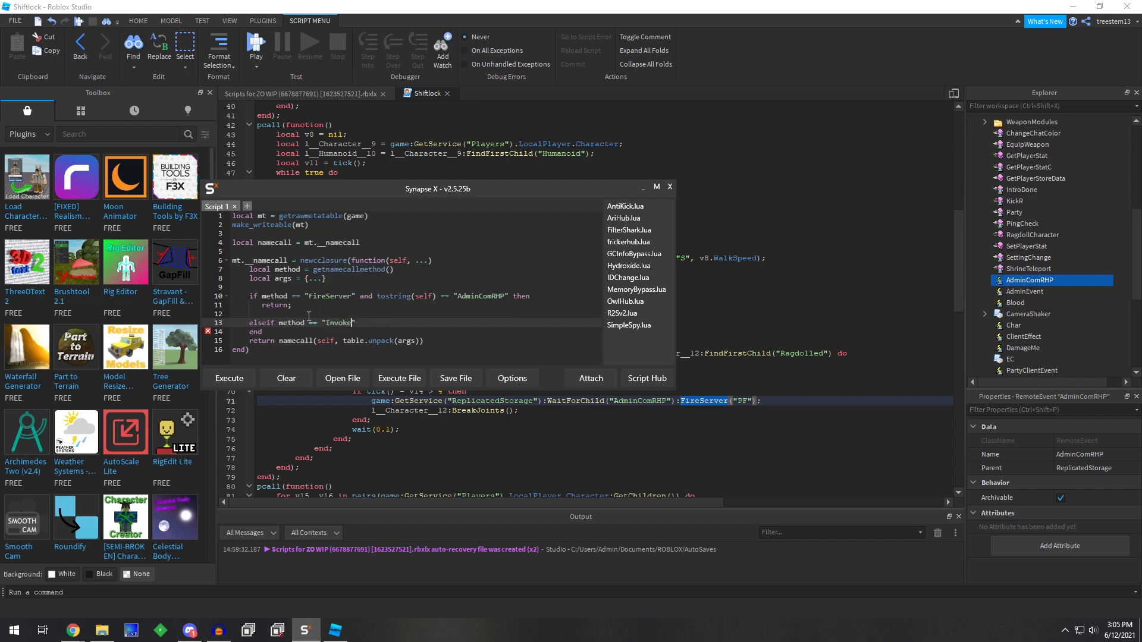
{"action": "type", "text": "Server\" a"}
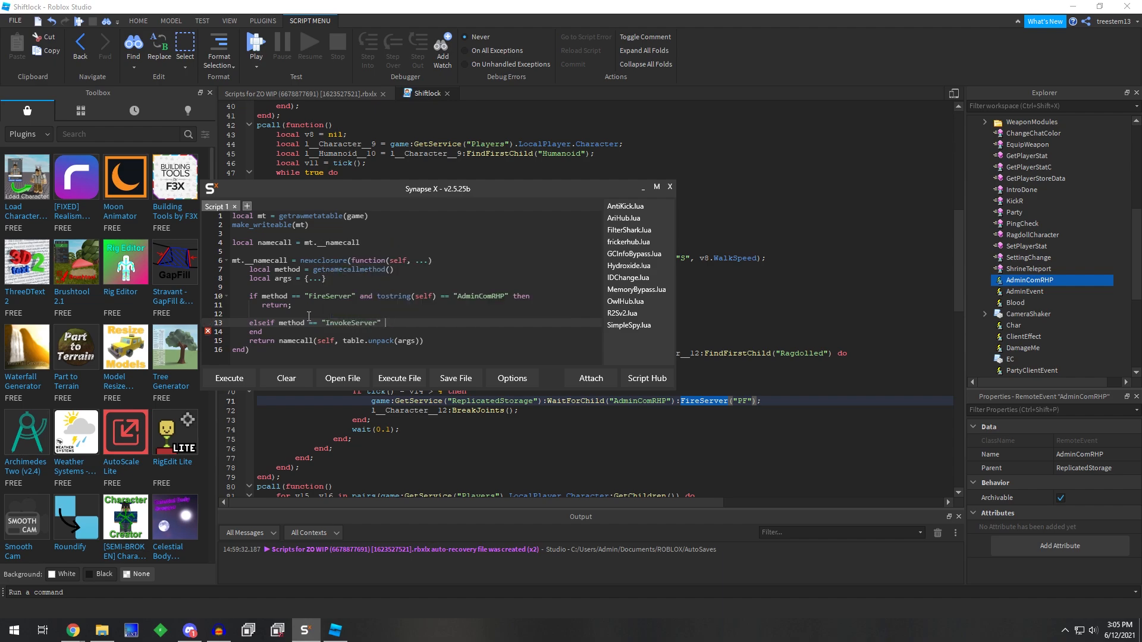
{"action": "type", "text": "then"}
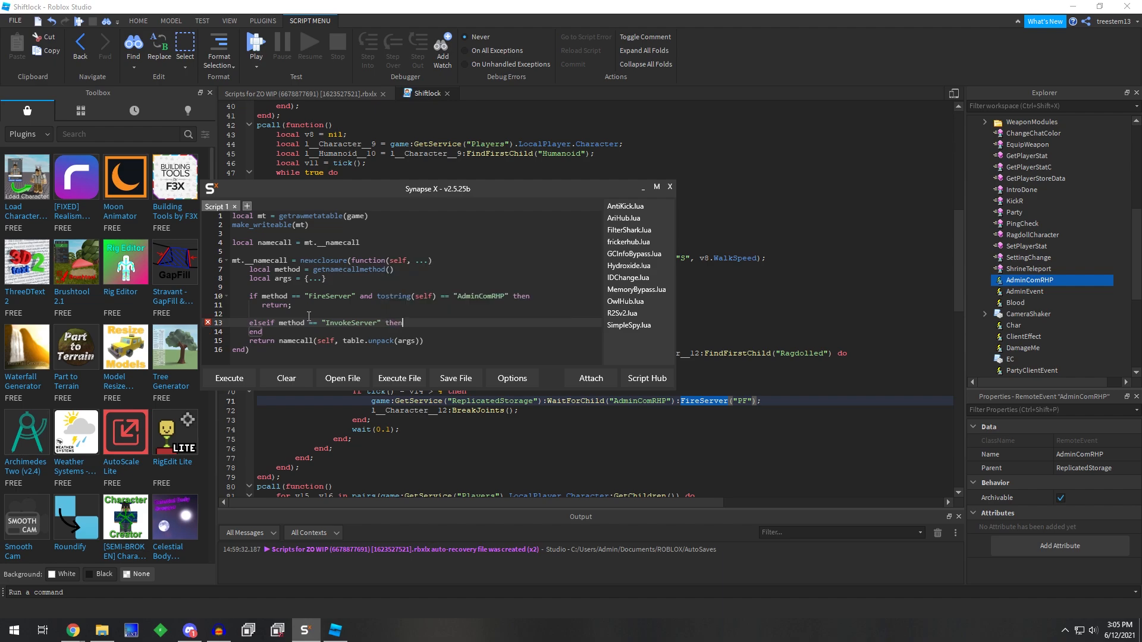
{"action": "type", "text": "return;"}
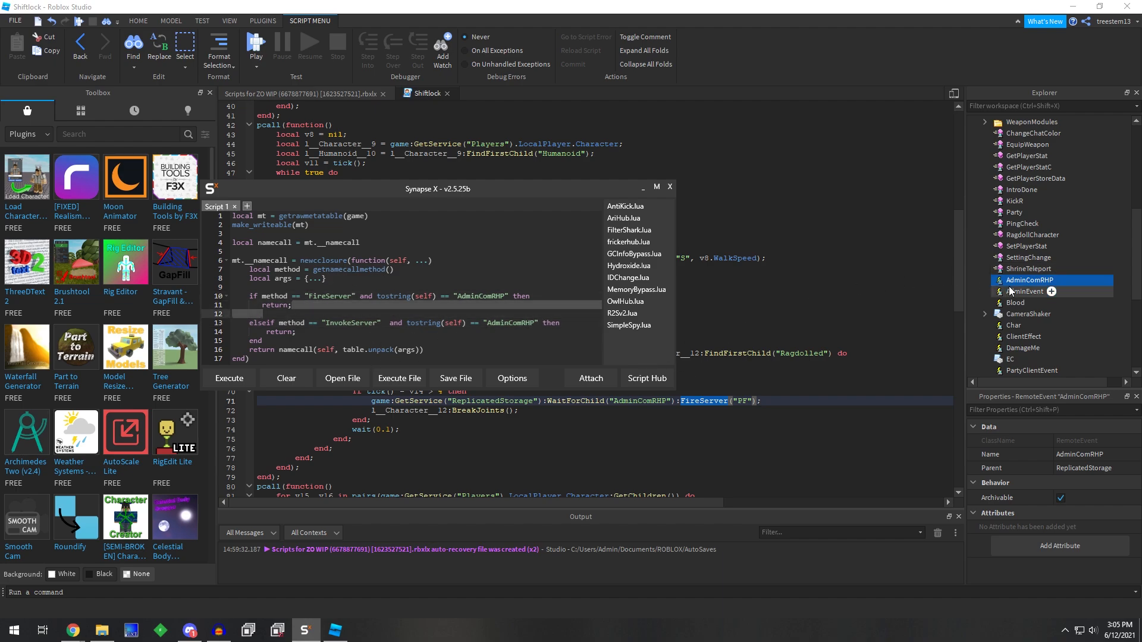
Compare AdminComRHP's class against the ShrineTeleport remote function in Explorer
{"action": "left_click", "coordinate": [1028, 269]}
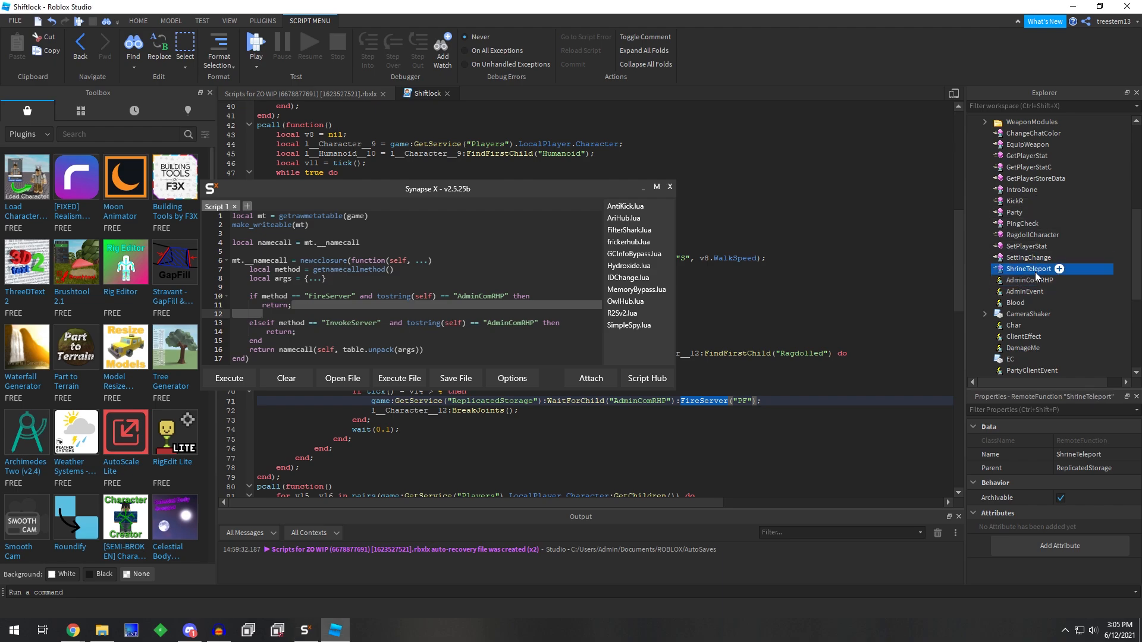
{"action": "left_click", "coordinate": [1027, 279]}
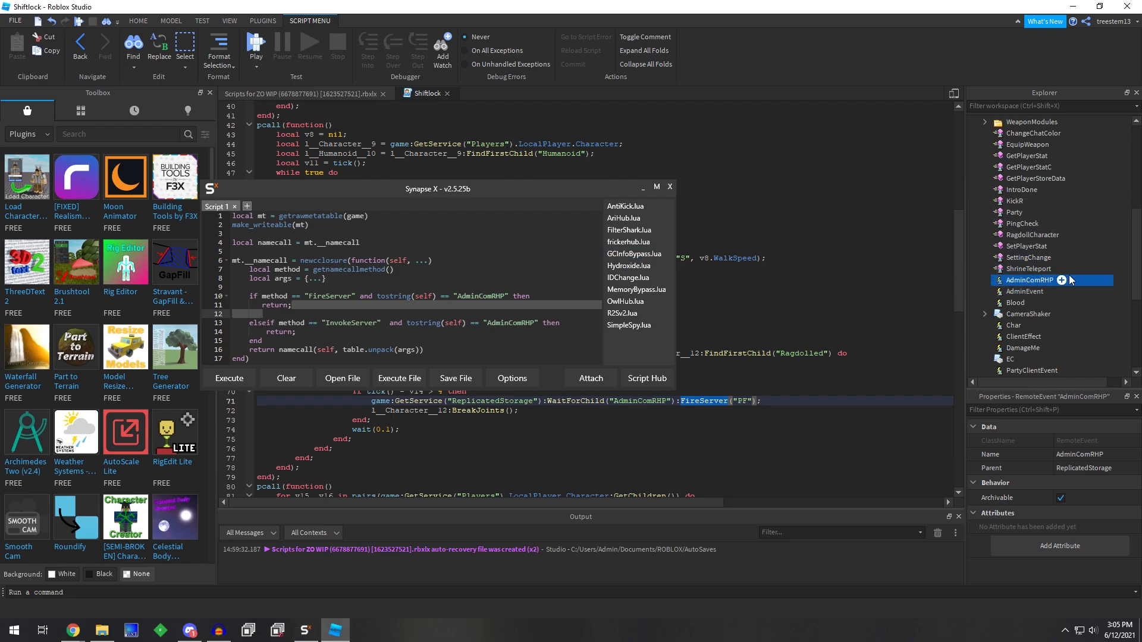
{"action": "left_click", "coordinate": [1015, 201]}
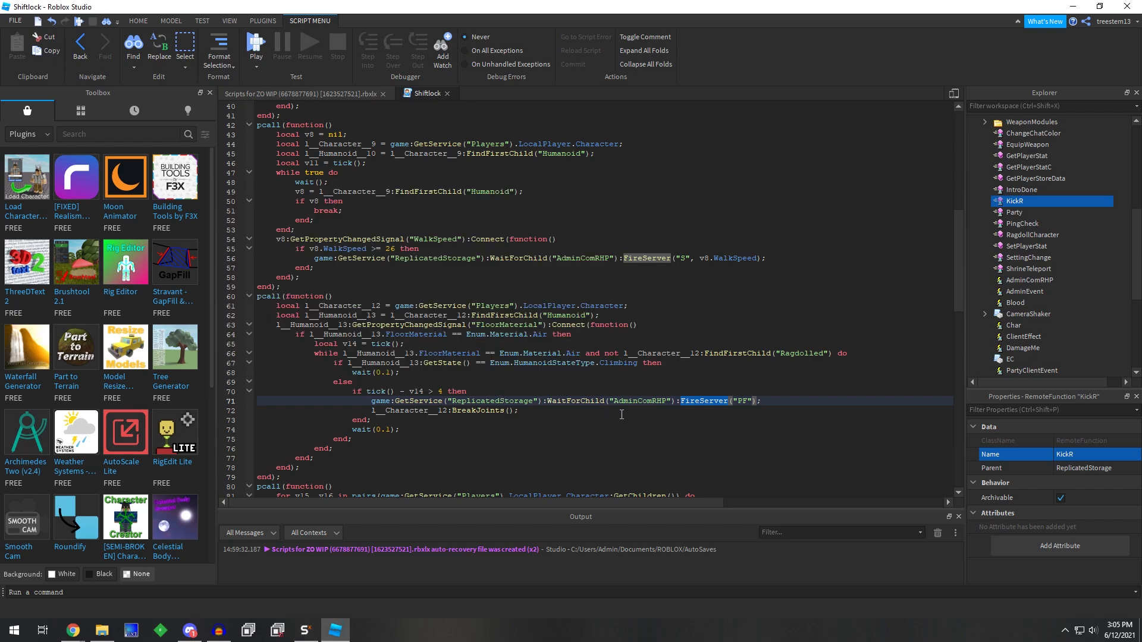
{"action": "mouse_move", "coordinate": [727, 414]}
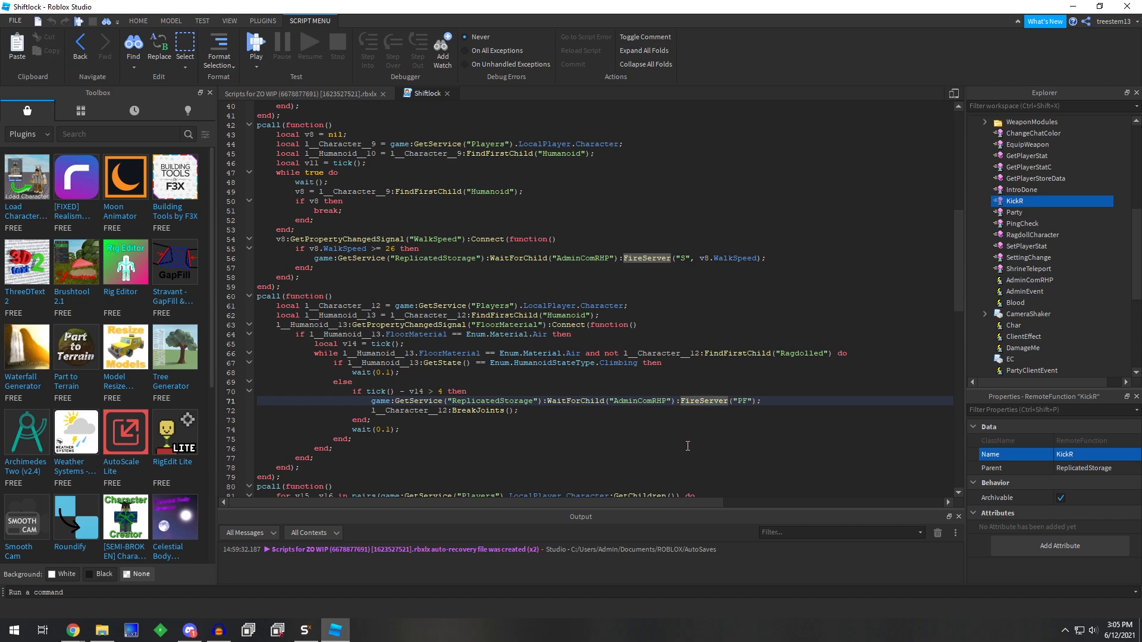
{"action": "mouse_move", "coordinate": [554, 516]}
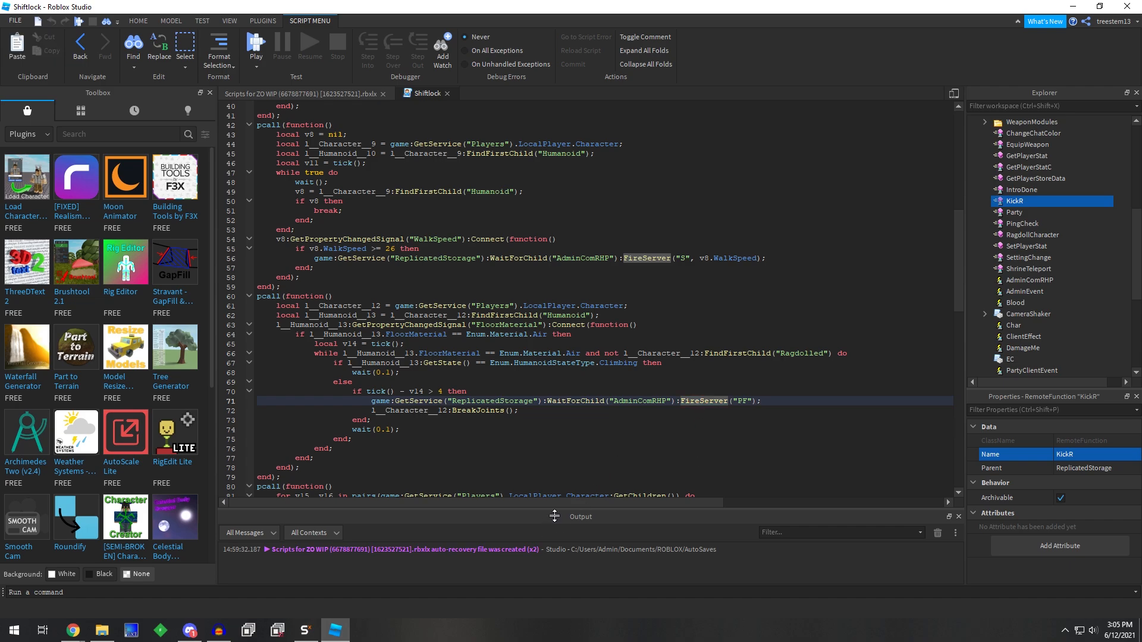
{"action": "mouse_move", "coordinate": [528, 513]}
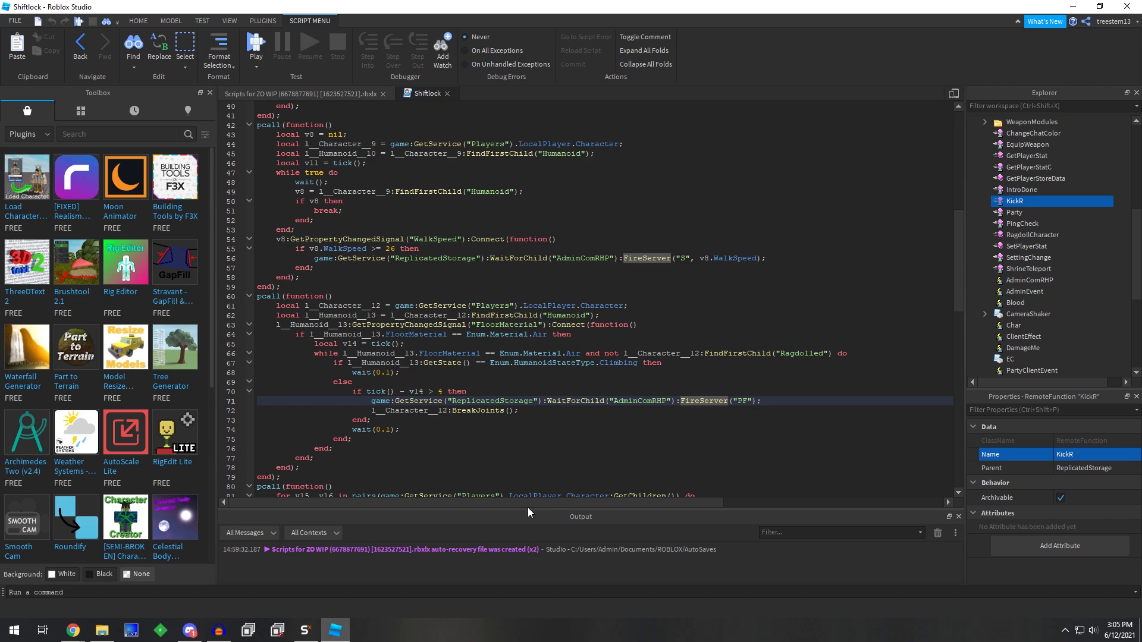
Scroll the Shiftlock script and select the Weapon script in LocalPlayer's Backpack
{"action": "scroll", "scroll_direction": "down", "scroll_amount": 3}
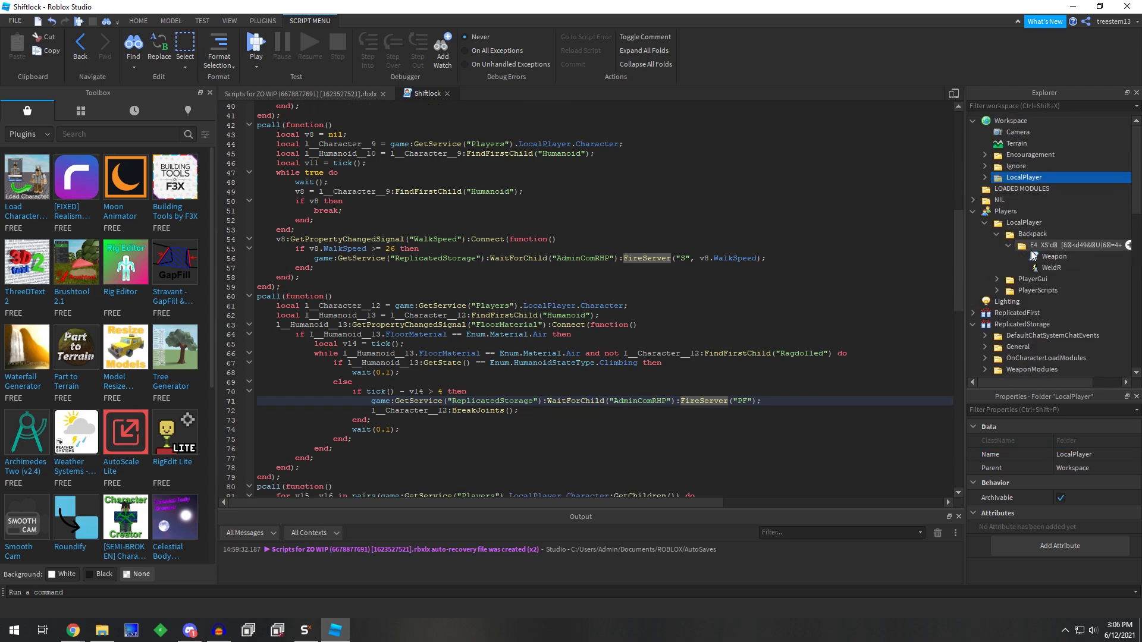
{"action": "left_click", "coordinate": [1055, 256]}
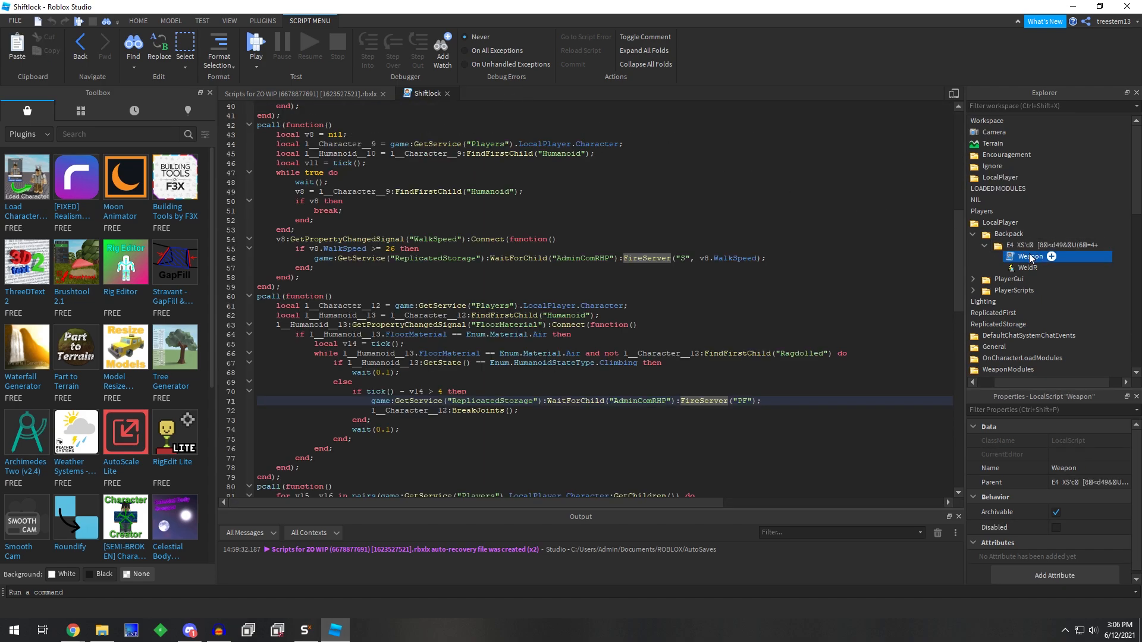
{"action": "left_click", "coordinate": [1048, 246]}
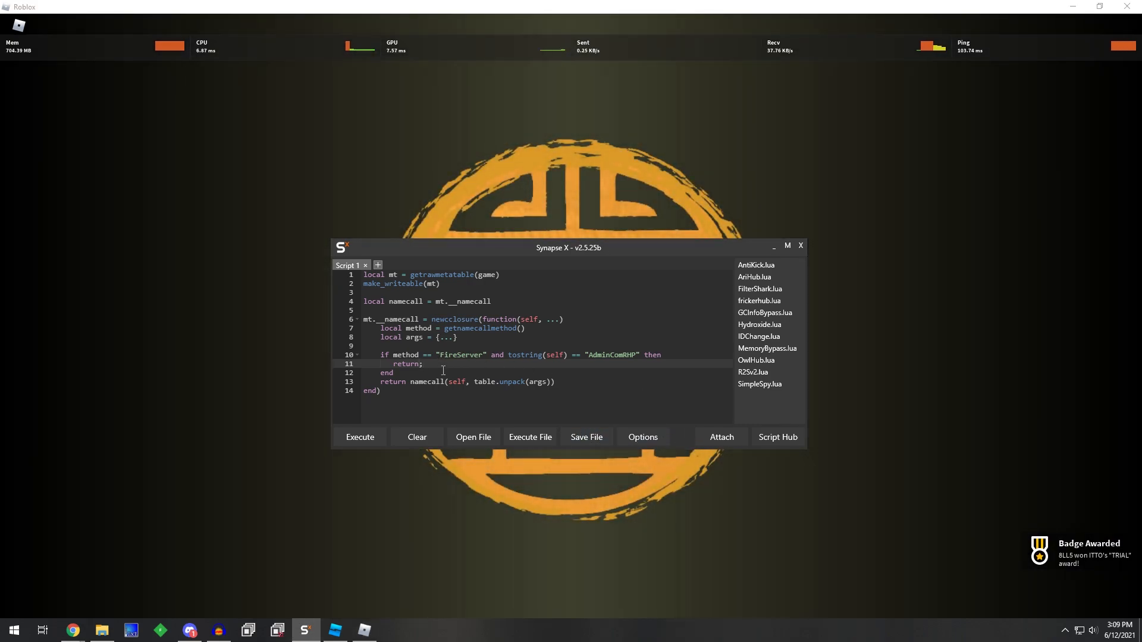
Type 'print' into the hook script and launch the ZO game
{"action": "type", "text": "print"}
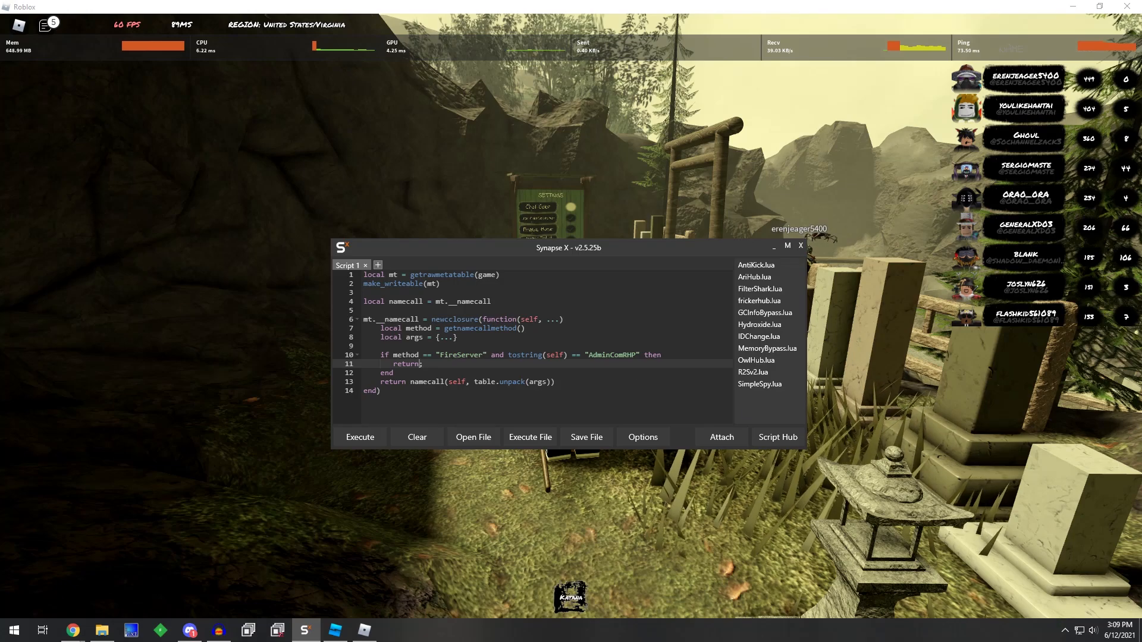
{"action": "left_click", "coordinate": [721, 437]}
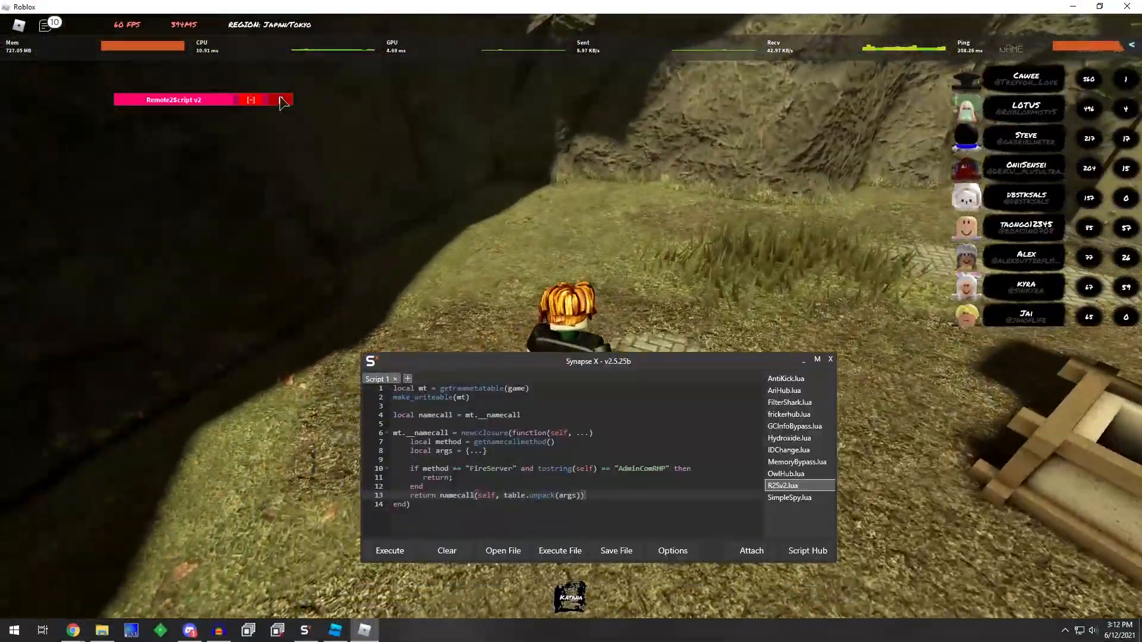
Change the hook to return warn("Admin remote attempted to fire.") and execute it
{"action": "left_click", "coordinate": [283, 100]}
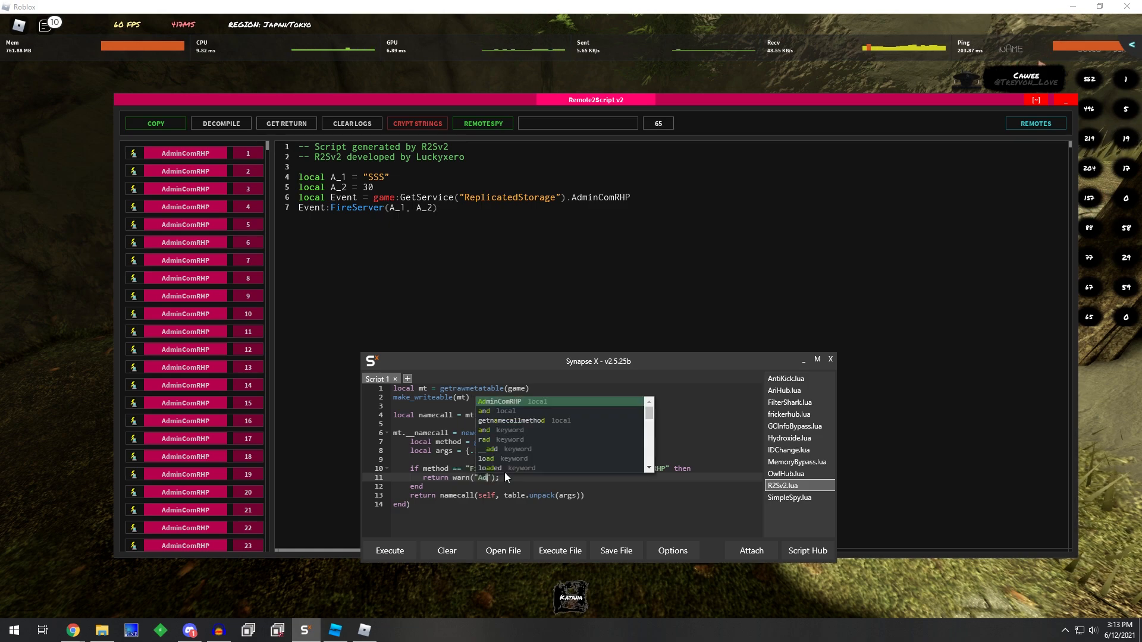
{"action": "type", "text": "Admin remote attempted to fire."}
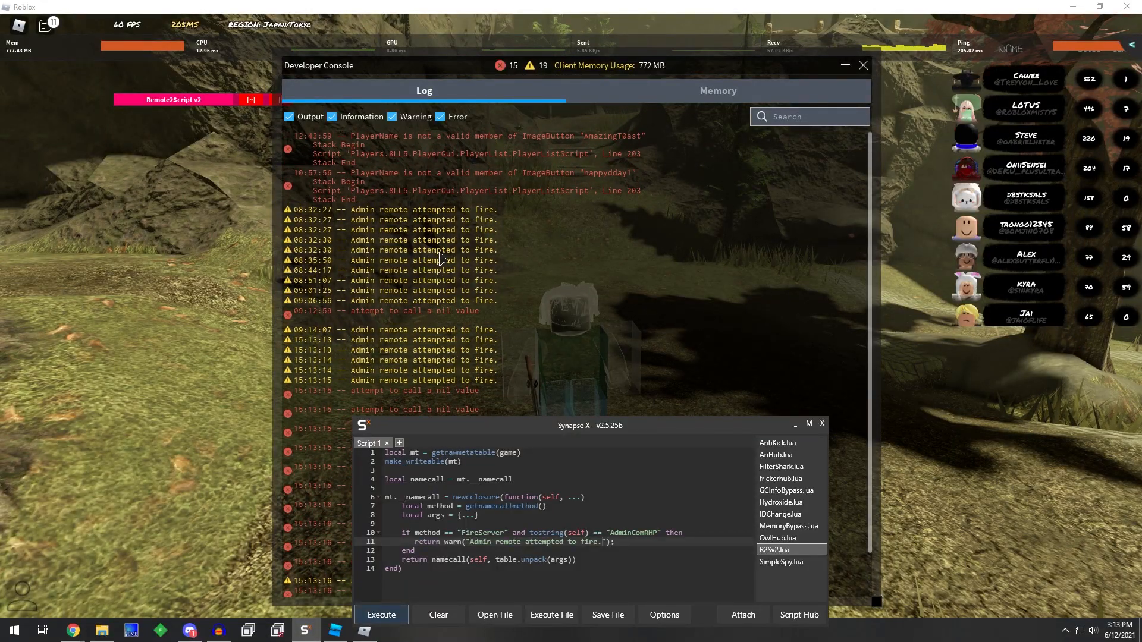
{"action": "left_click", "coordinate": [250, 99]}
{"action": "type", "text": "args[1] == \""}
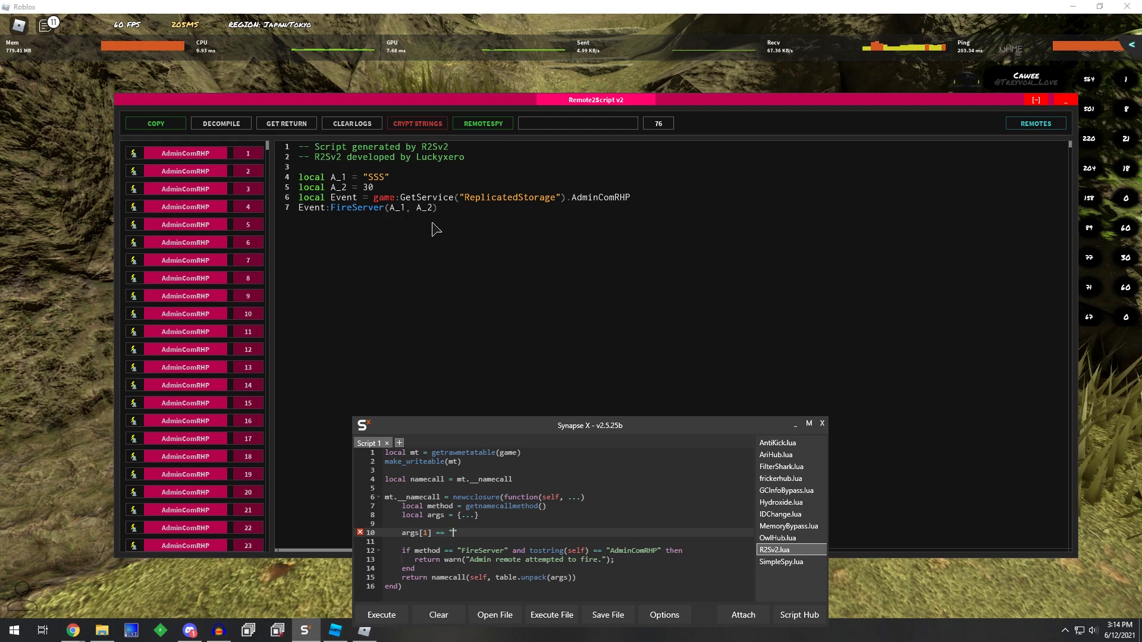
Add an args[1] == "SSS" condition above the if statement
{"action": "type", "text": "SSS"}
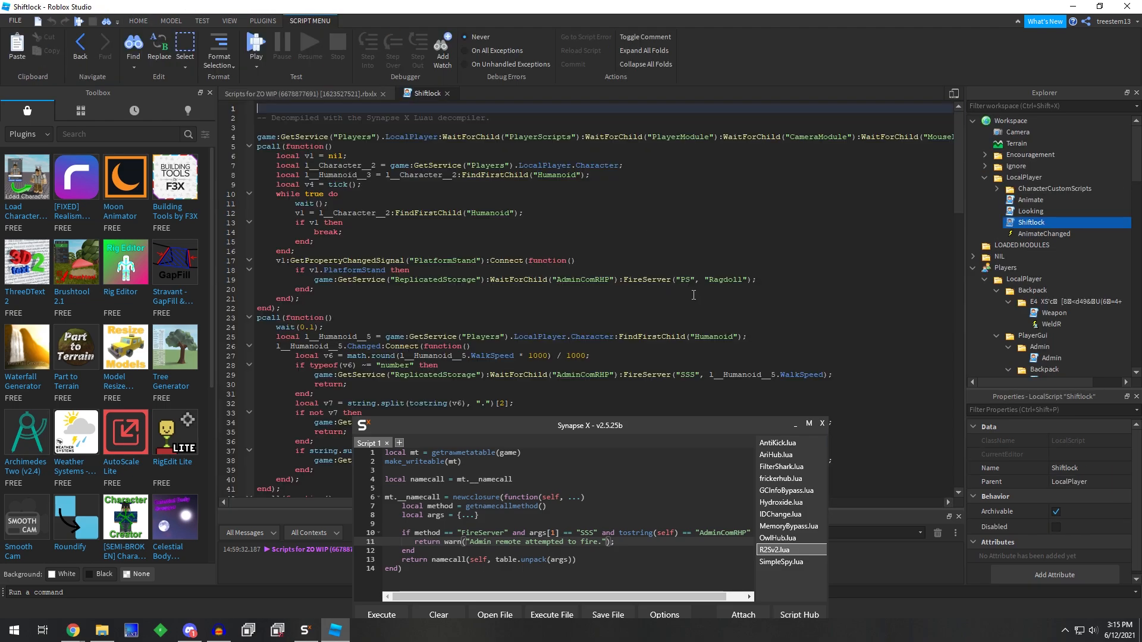
Scroll through the Shiftlock script to review its other AdminComRHP calls, including 'FF'
{"action": "scroll", "scroll_direction": "down", "scroll_amount": 3}
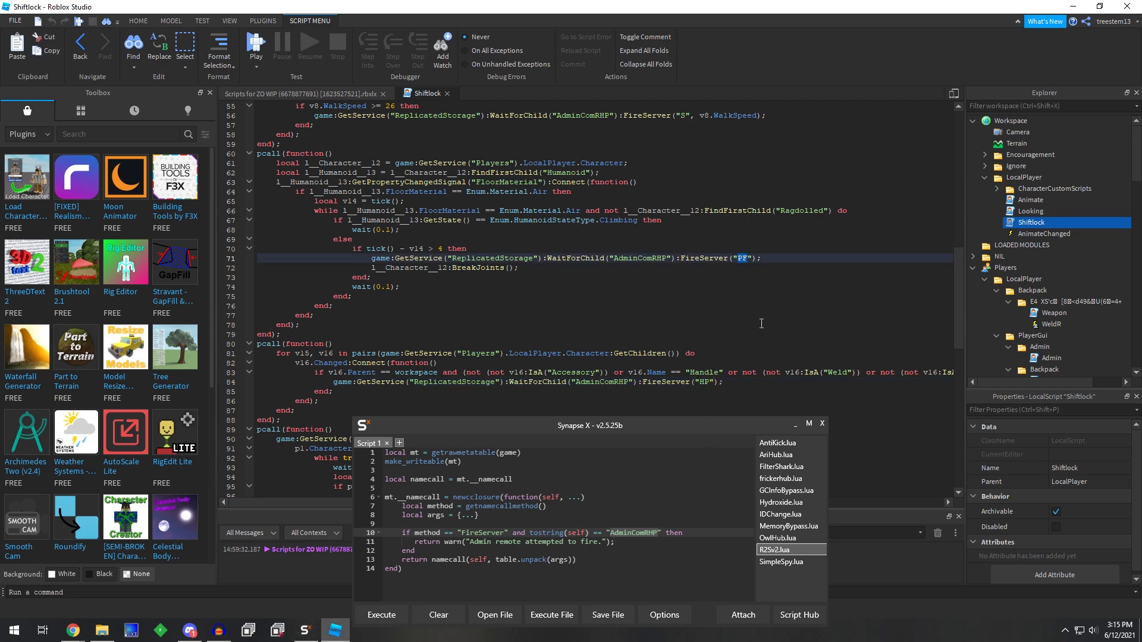
{"action": "scroll", "scroll_direction": "down", "scroll_amount": 3}
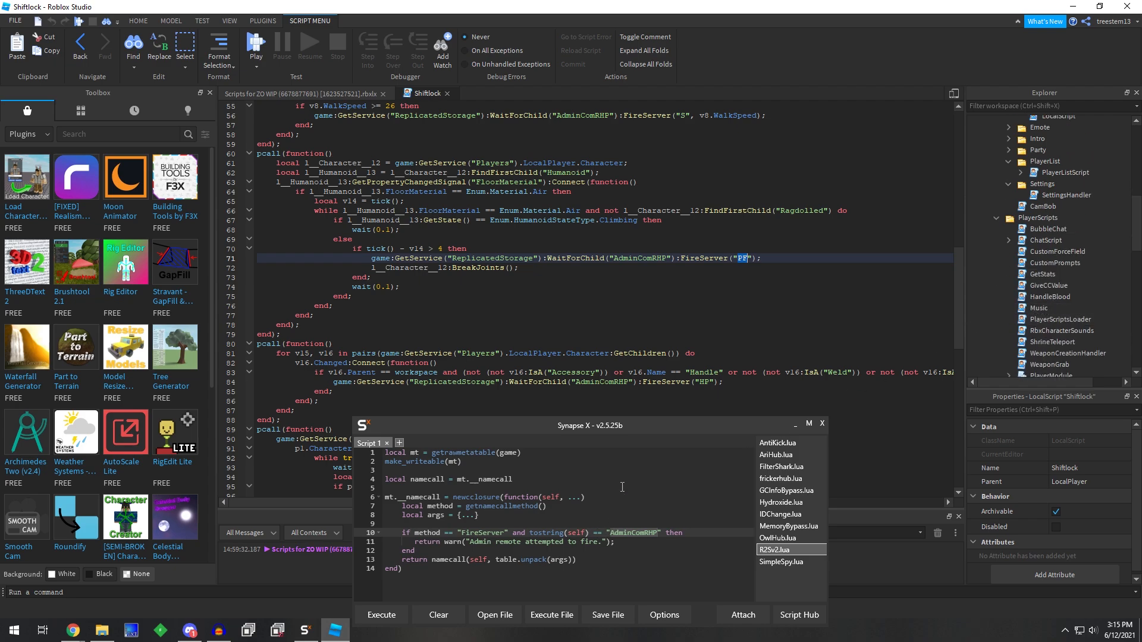
{"action": "mouse_move", "coordinate": [607, 491]}
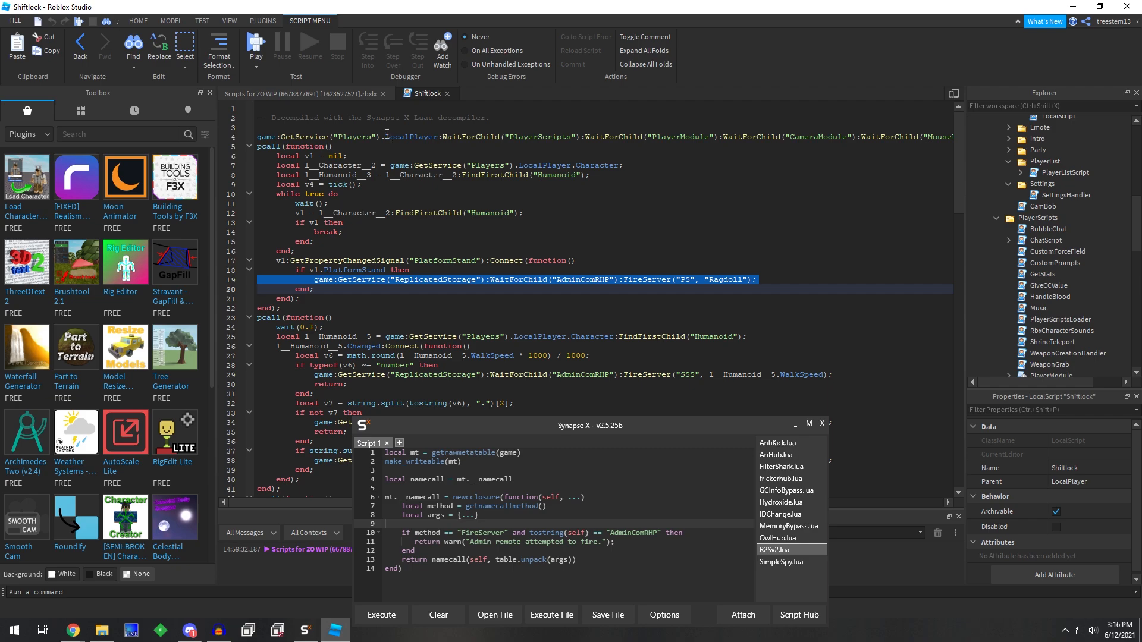
{"action": "mouse_move", "coordinate": [416, 93]}
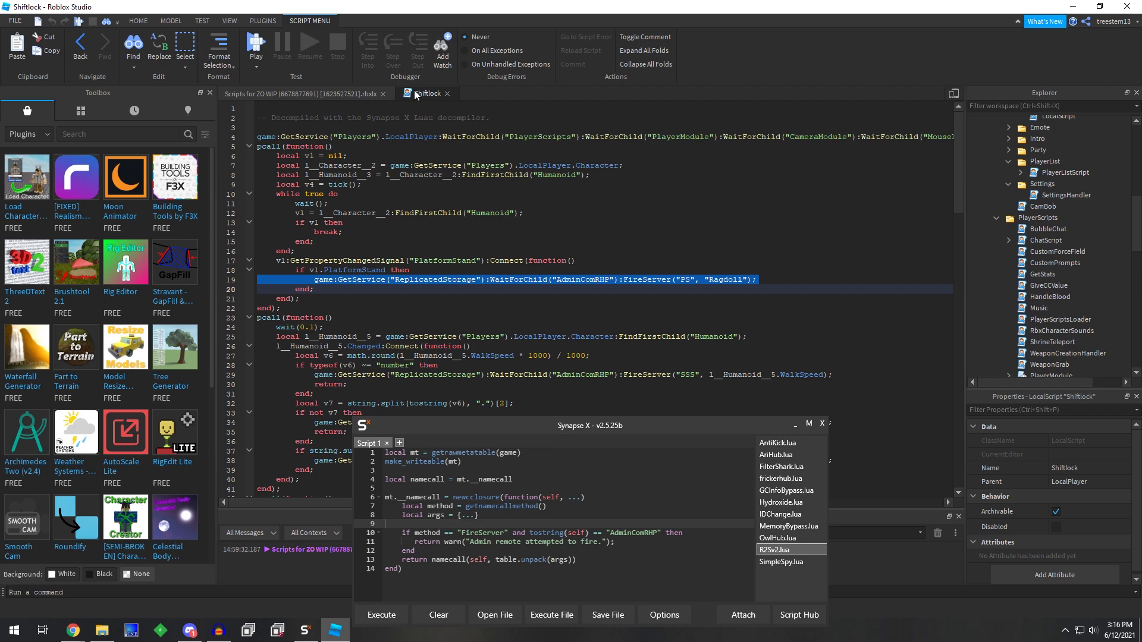